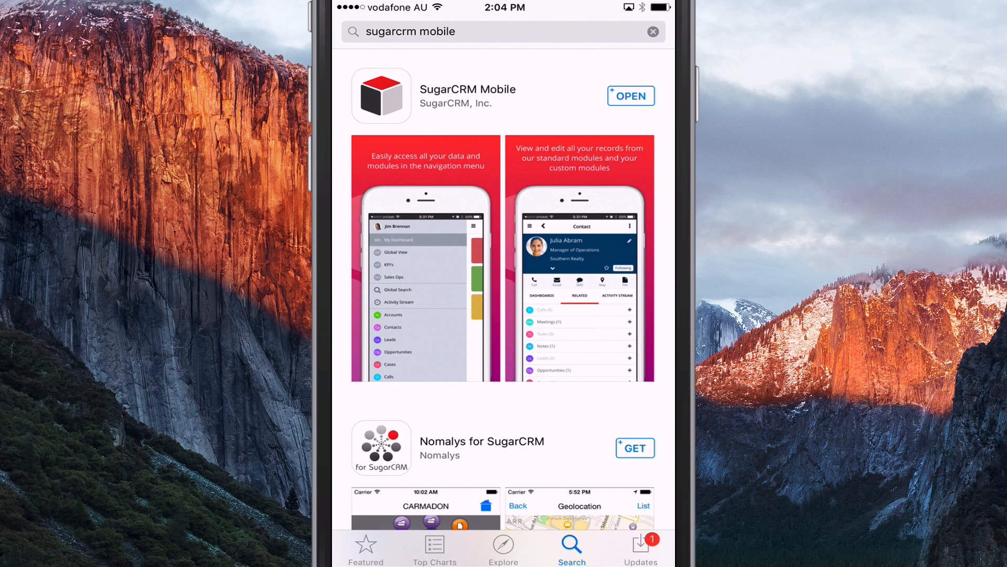
Step: Open the SugarCRM Mobile App Store page and scroll to What's New and version 4.0.0 info
click(468, 96)
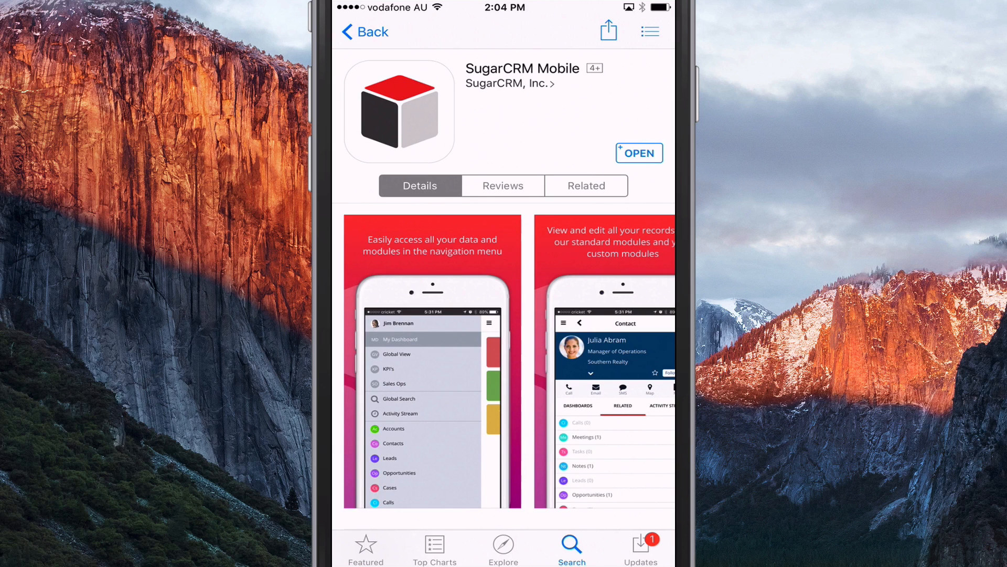
scroll(down, 3)
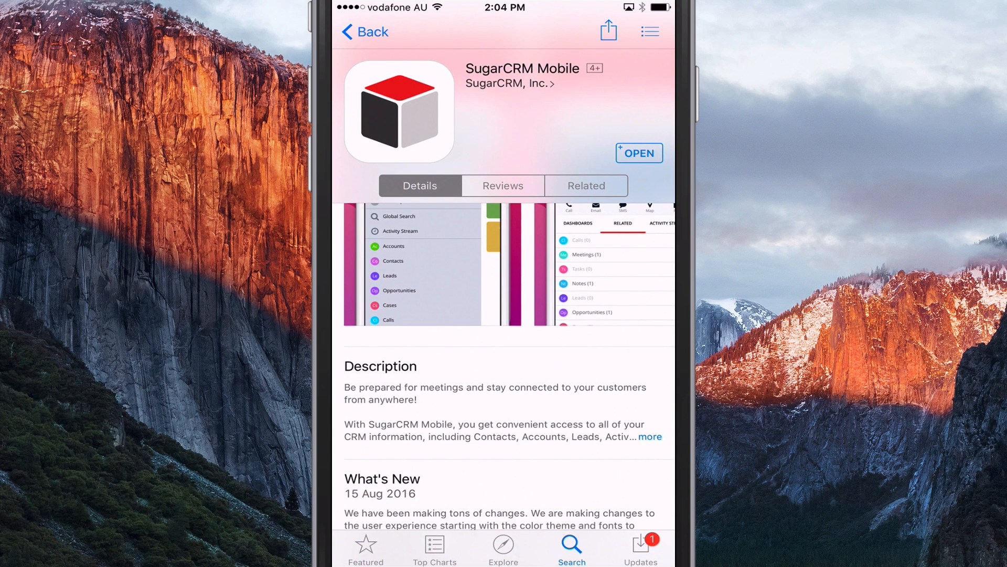
scroll(down, 3)
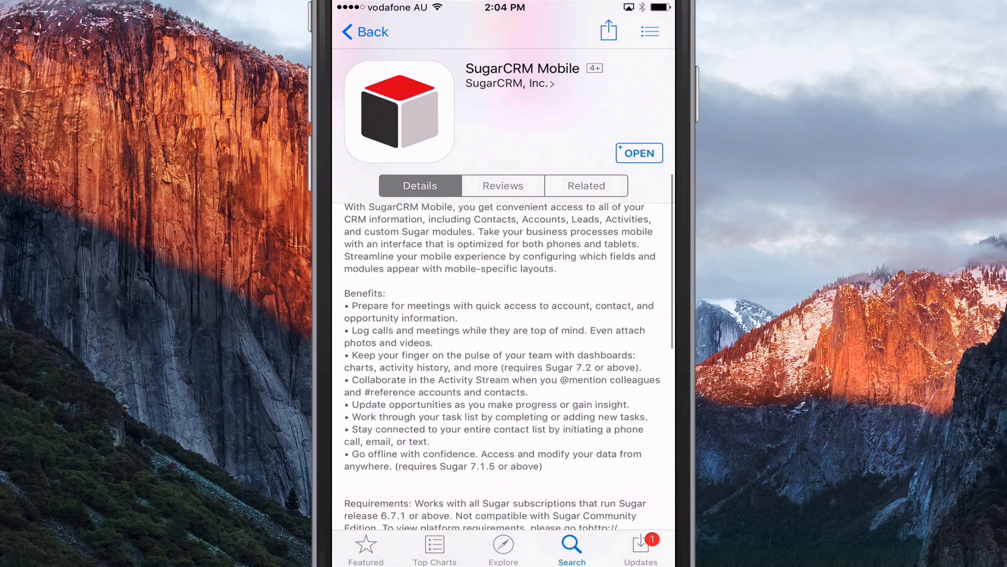
scroll(down, 3)
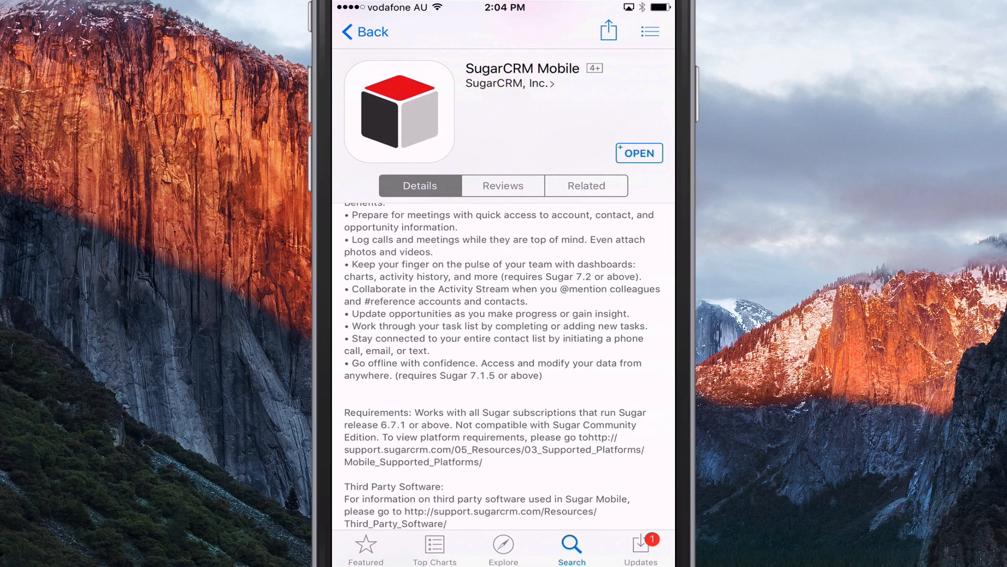
scroll(down, 3)
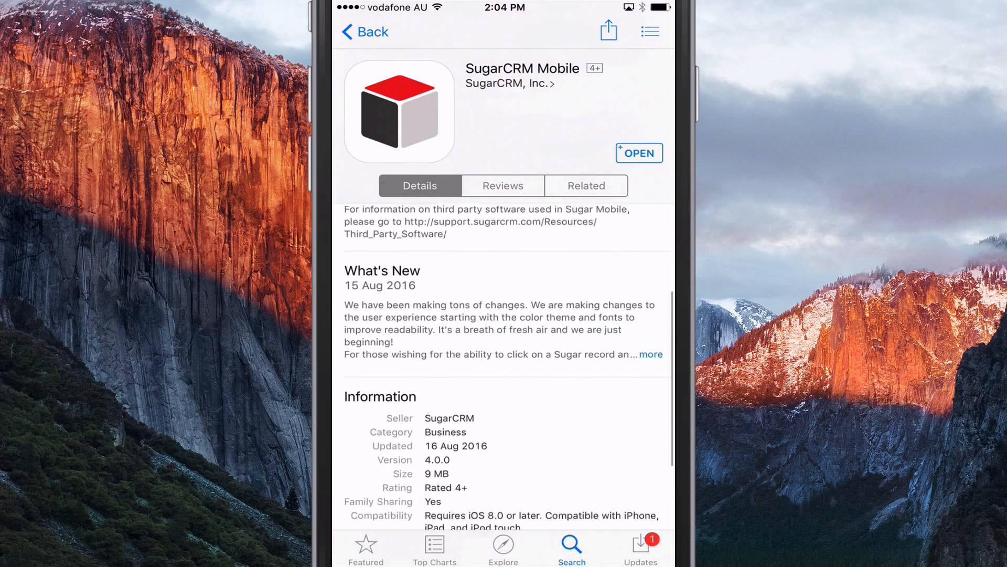
Step: Scroll through SugarCRM Mobile's version history, from 4.0.0 back to the 2.x releases
scroll(down, 3)
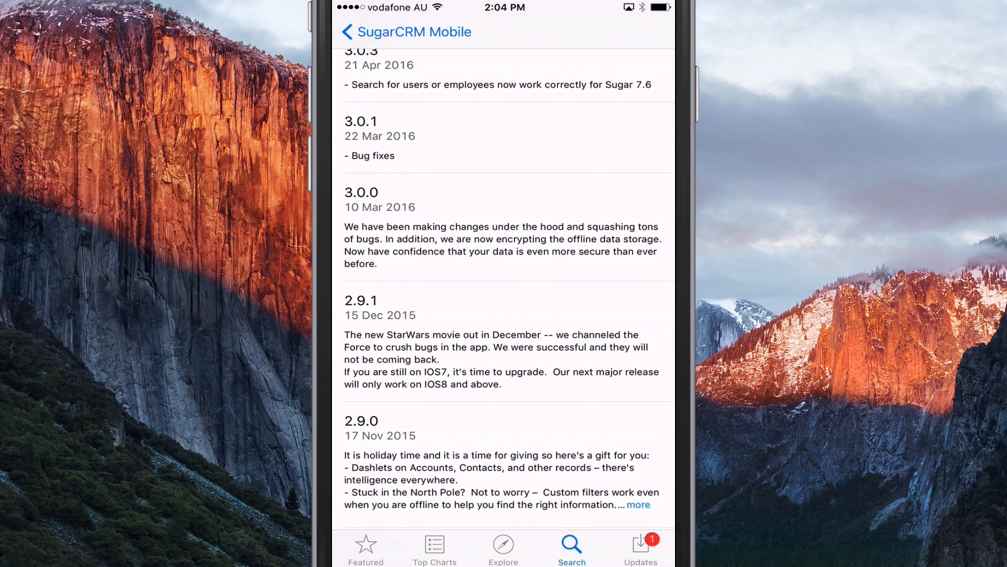
scroll(down, 3)
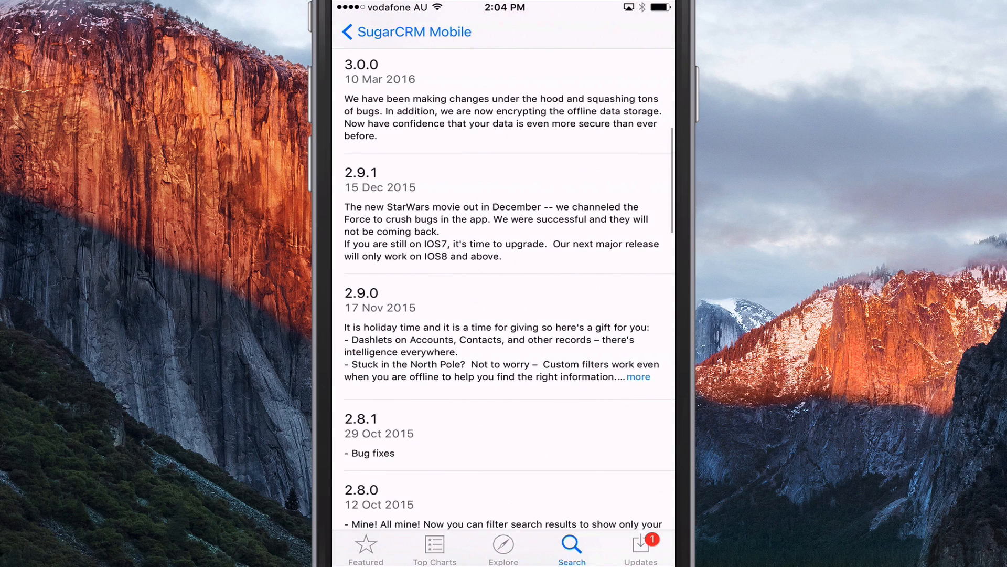
scroll(down, 3)
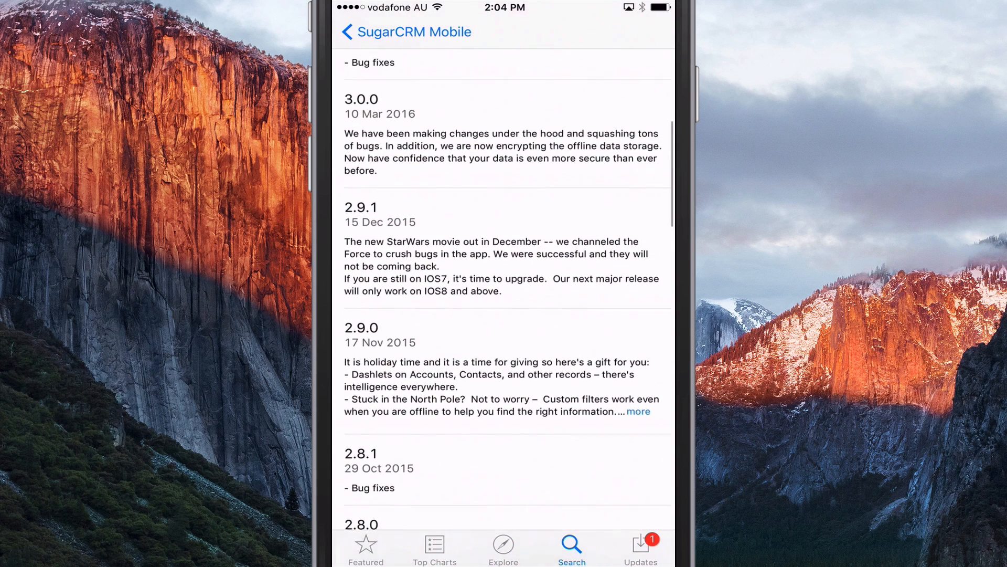
scroll(down, 3)
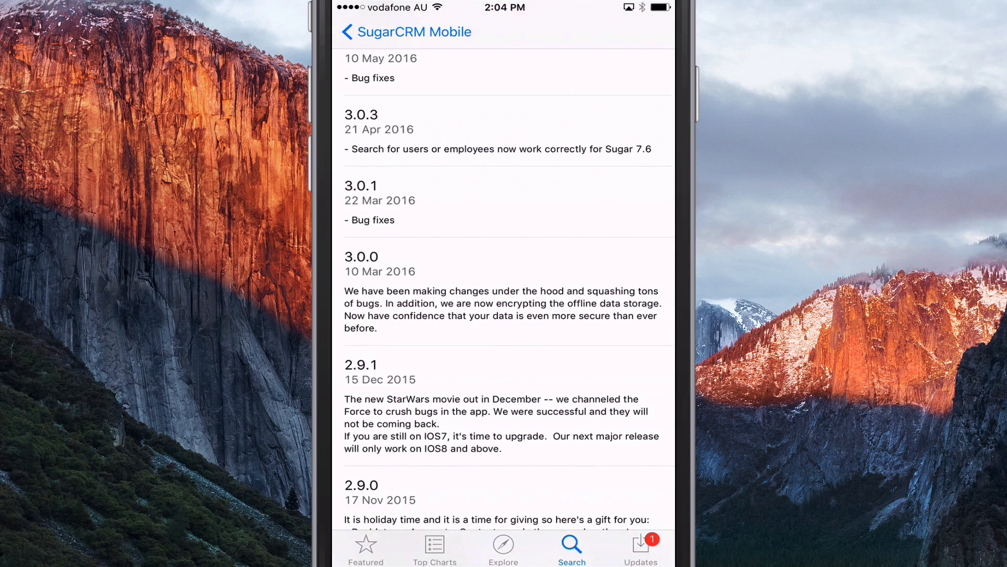
scroll(up, 3)
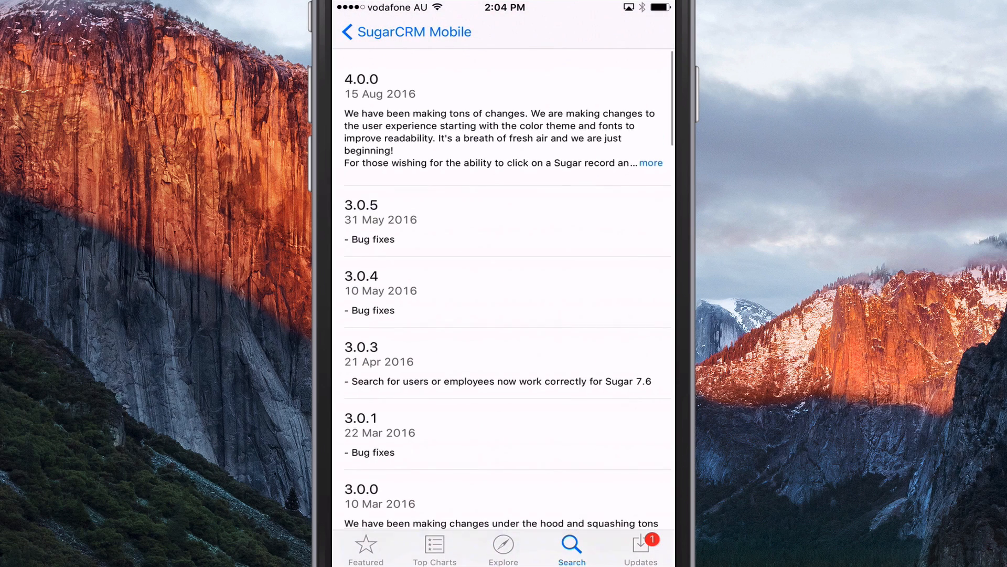
scroll(down, 3)
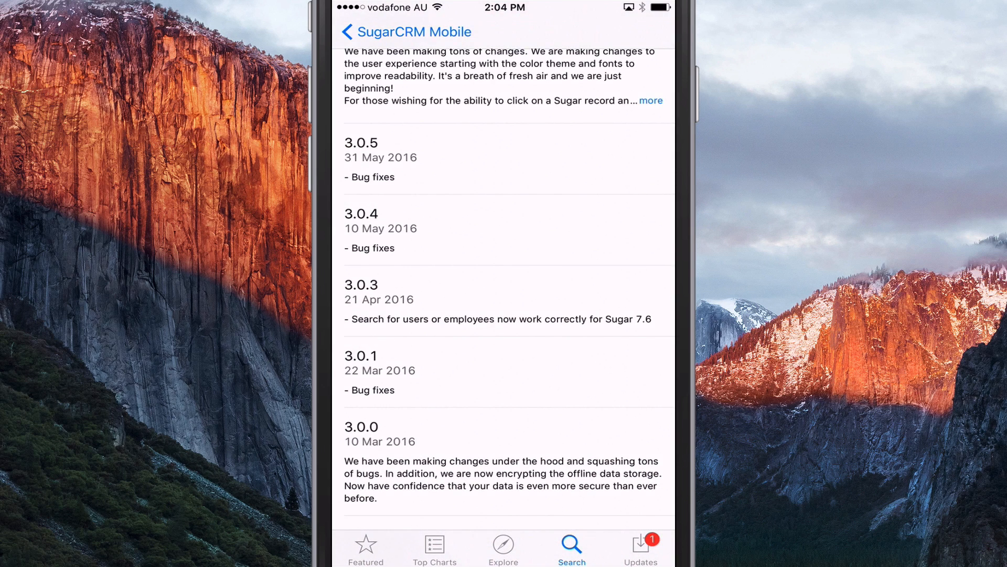
scroll(down, 3)
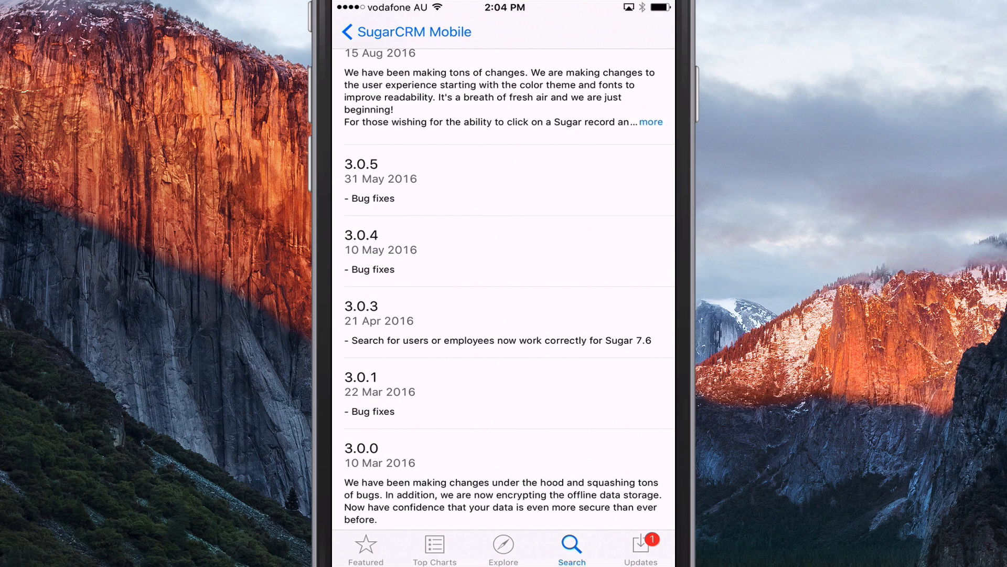
scroll(down, 3)
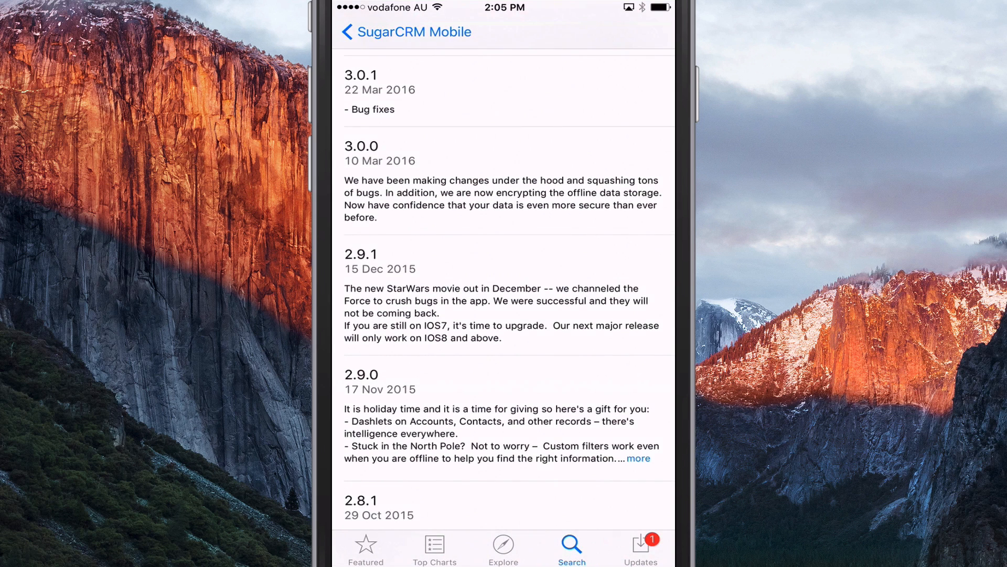
scroll(down, 3)
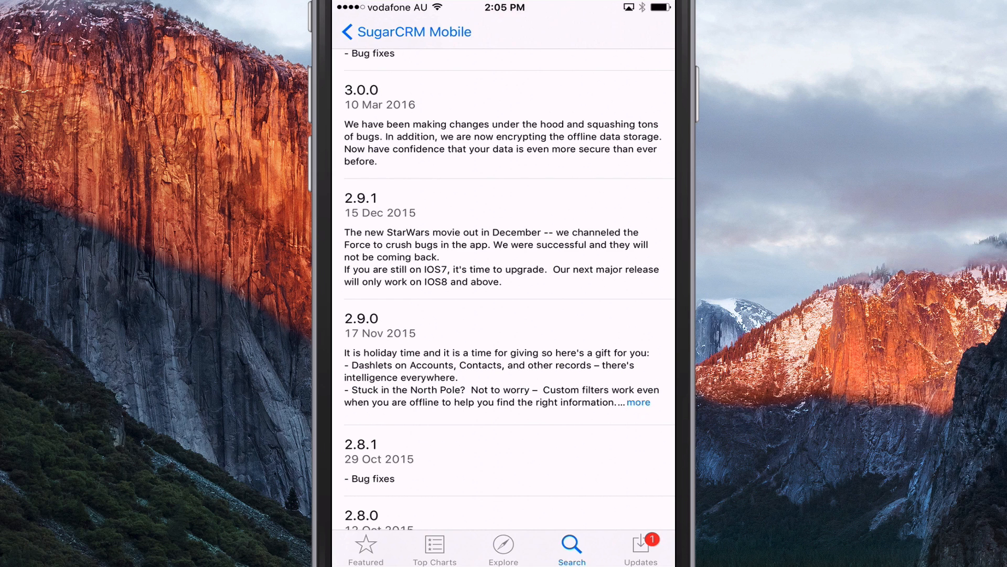
scroll(down, 3)
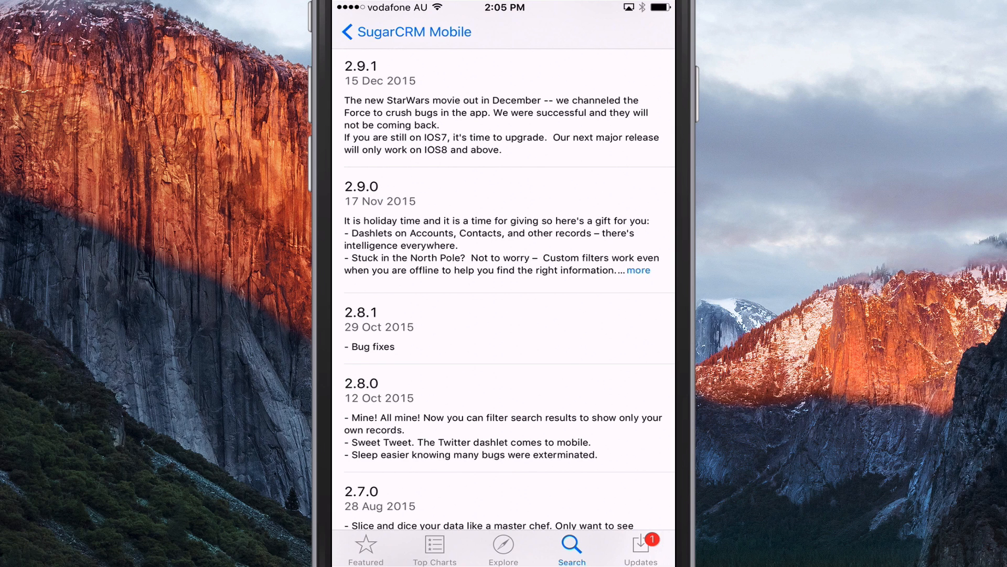
scroll(down, 3)
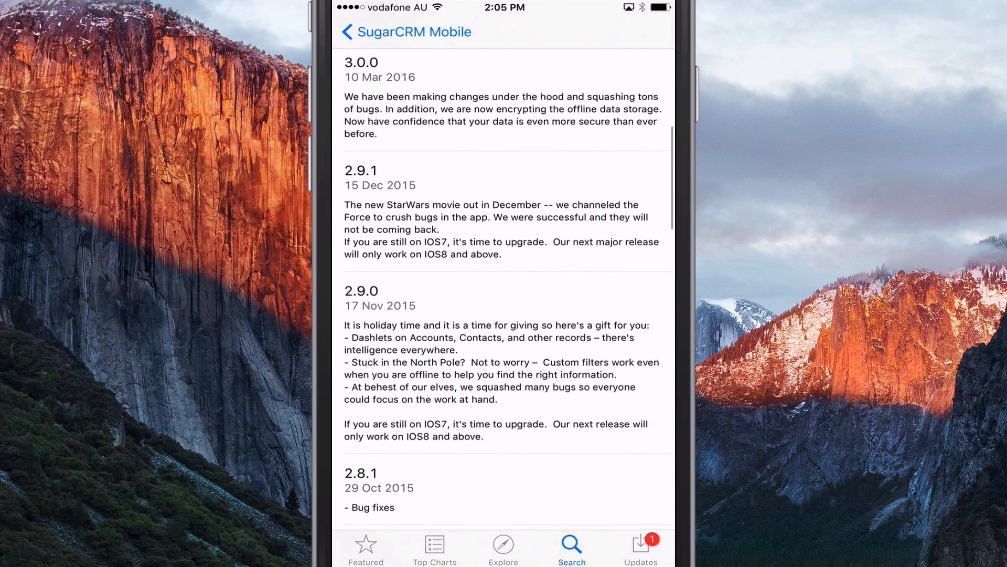
scroll(up, 3)
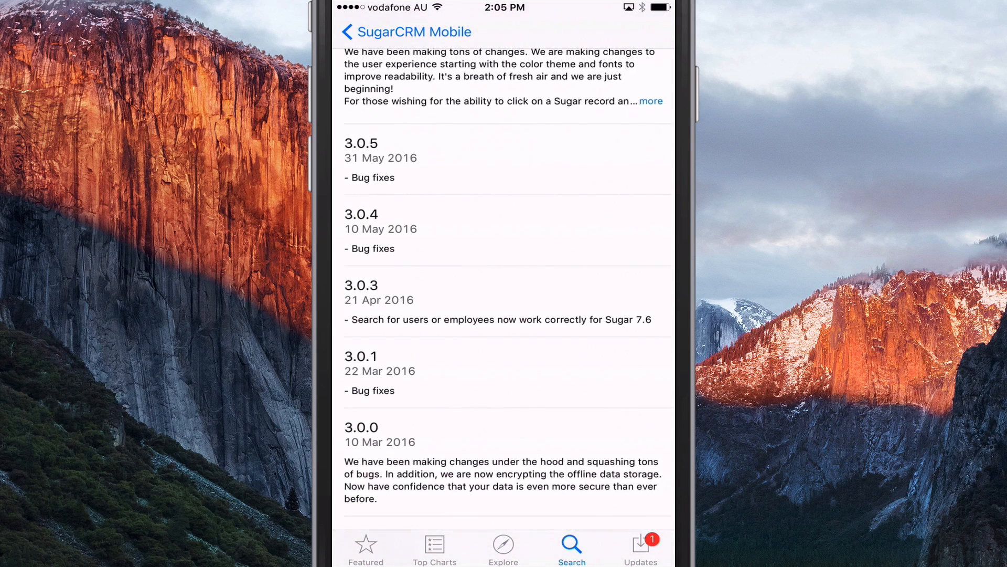
scroll(down, 3)
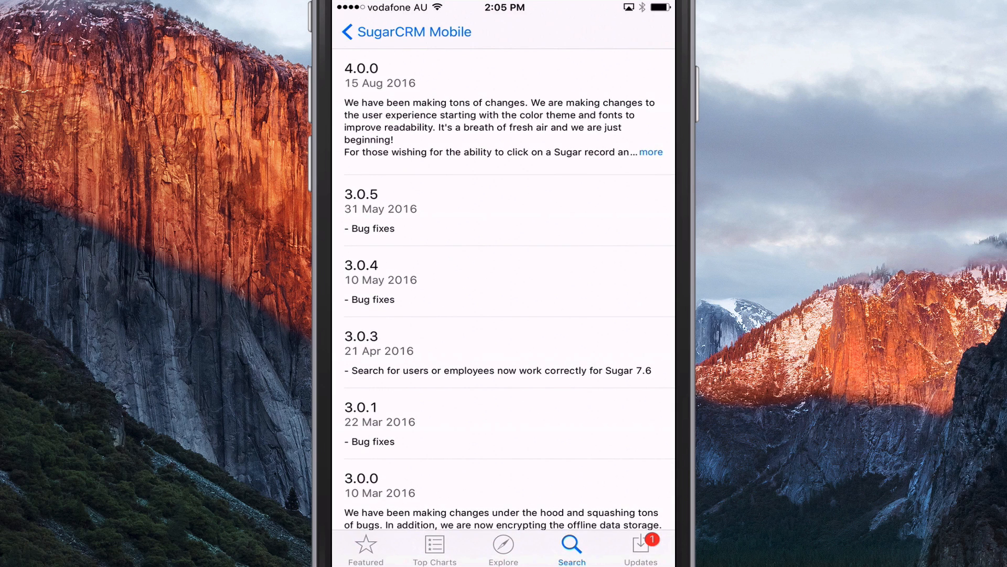
Step: Read the full 4.0.0 deep-linking notes, then switch to SugarCRM Mobile's All Accounts list
click(651, 152)
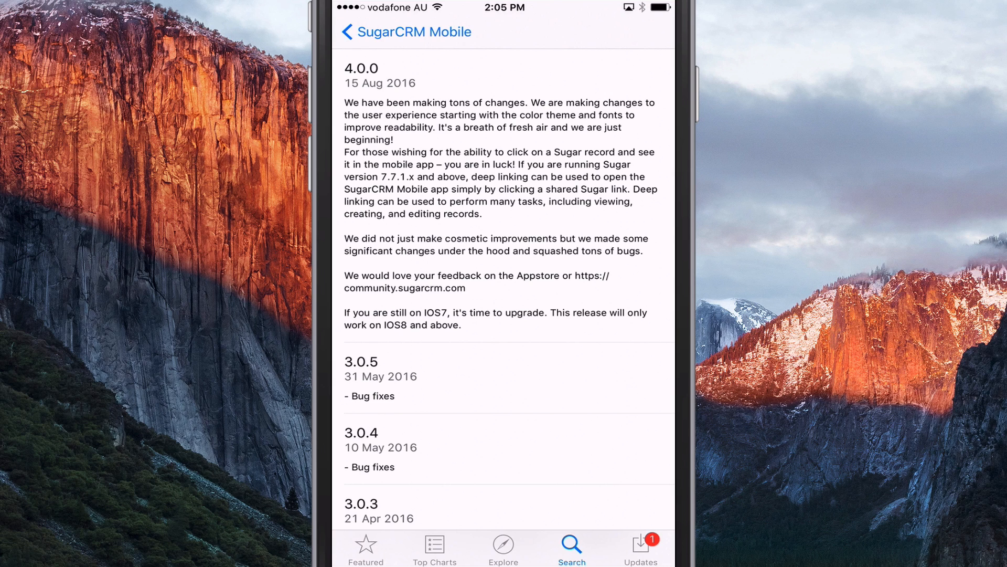
key(home)
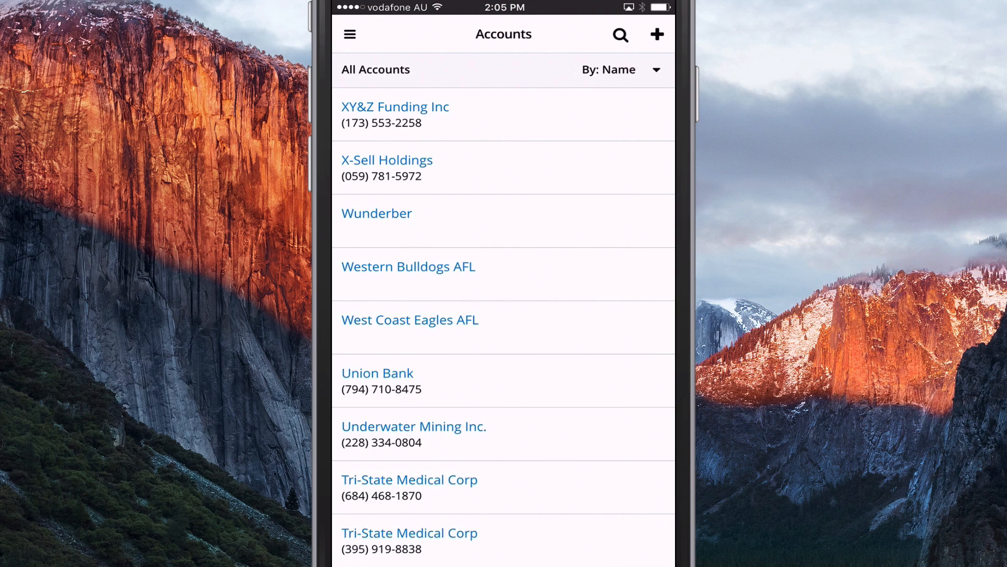
Step: Go through the module list to the JBC Bank VP, IT contact's dashboards
click(350, 35)
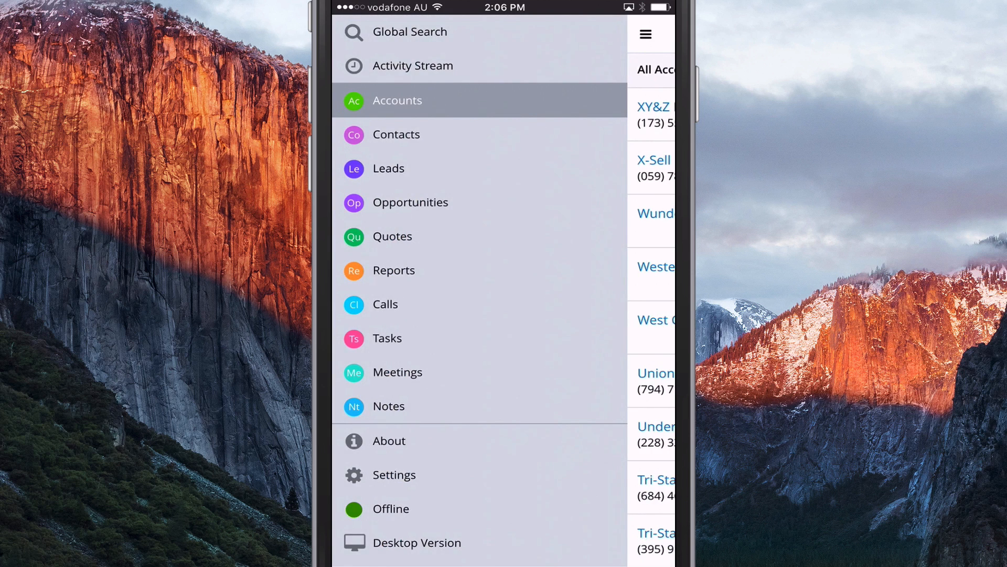
scroll(down, 3)
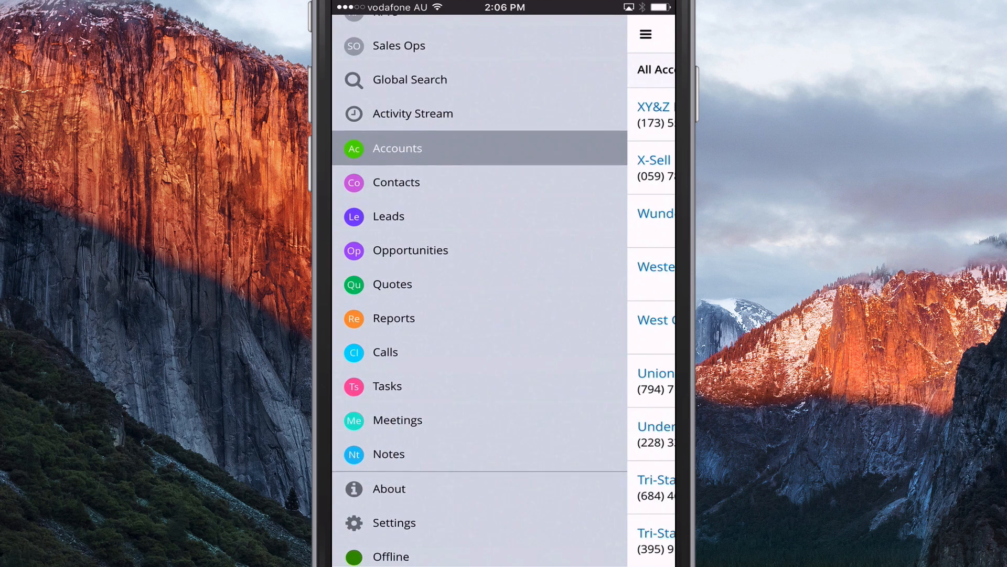
scroll(down, 3)
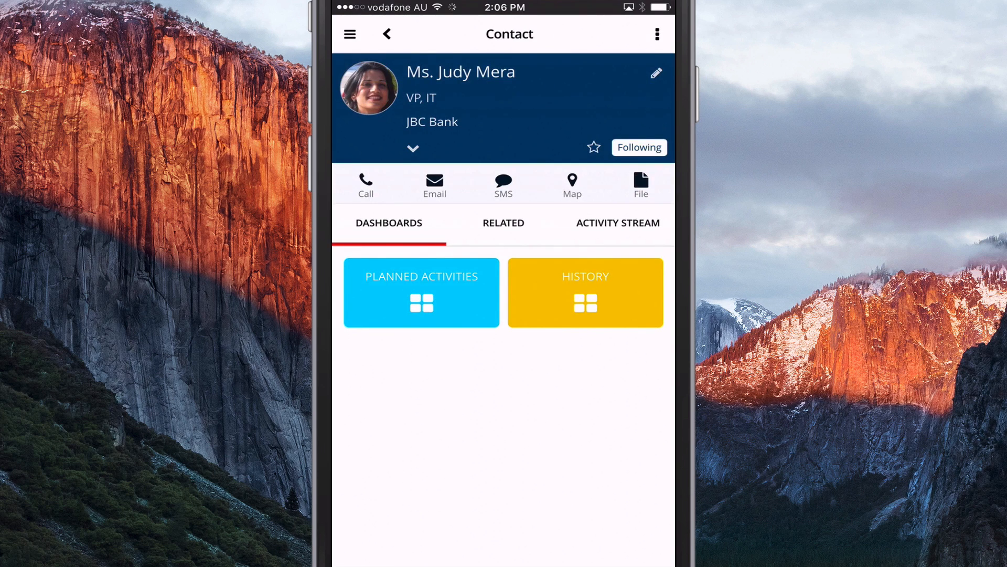
Step: Expand and collapse the JBC Bank contact's details, view its related records, then return to modules
click(413, 148)
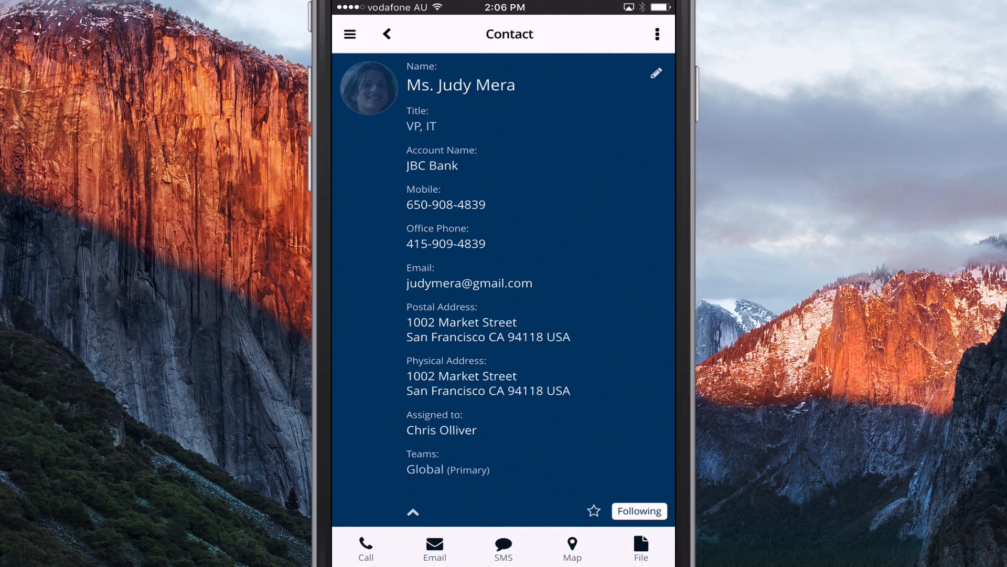
click(414, 512)
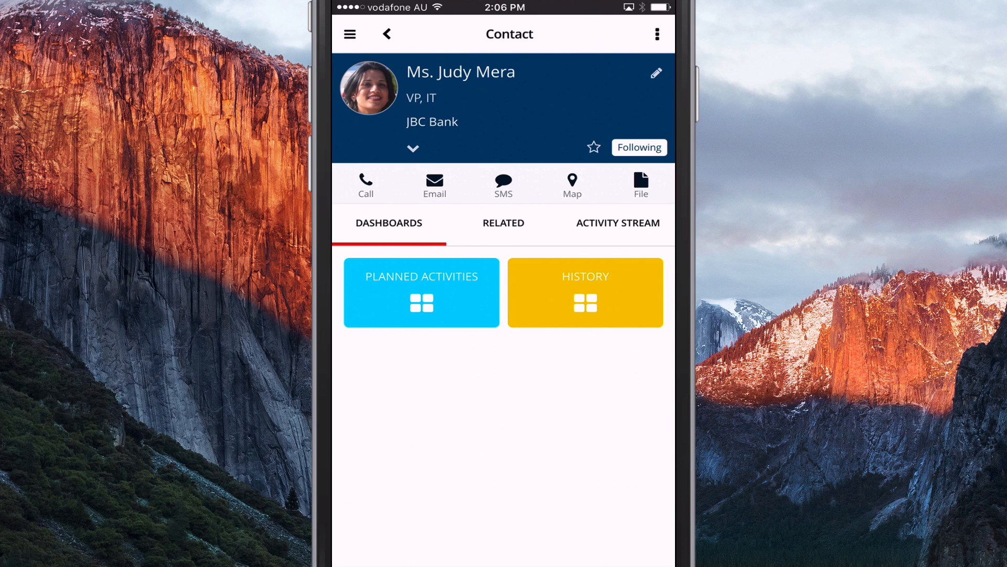
click(504, 223)
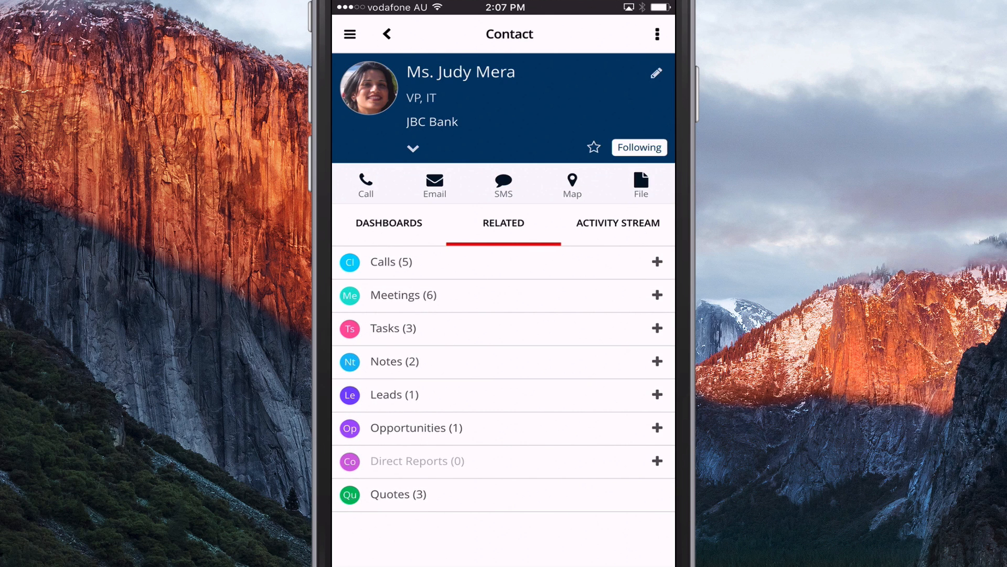
click(353, 34)
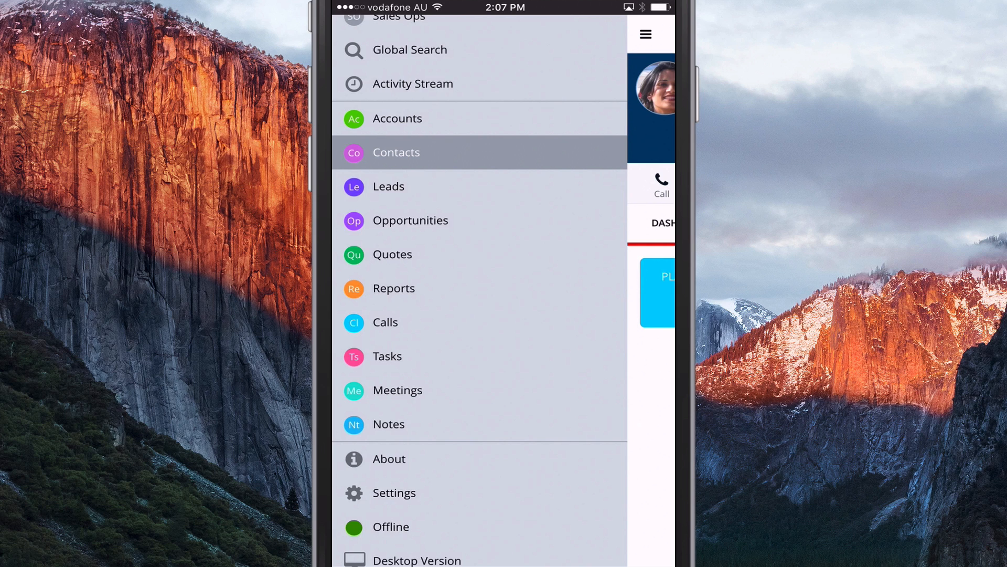
Step: View the Leads list, then follow an emailed SugarCRM deep link in the browser
click(388, 186)
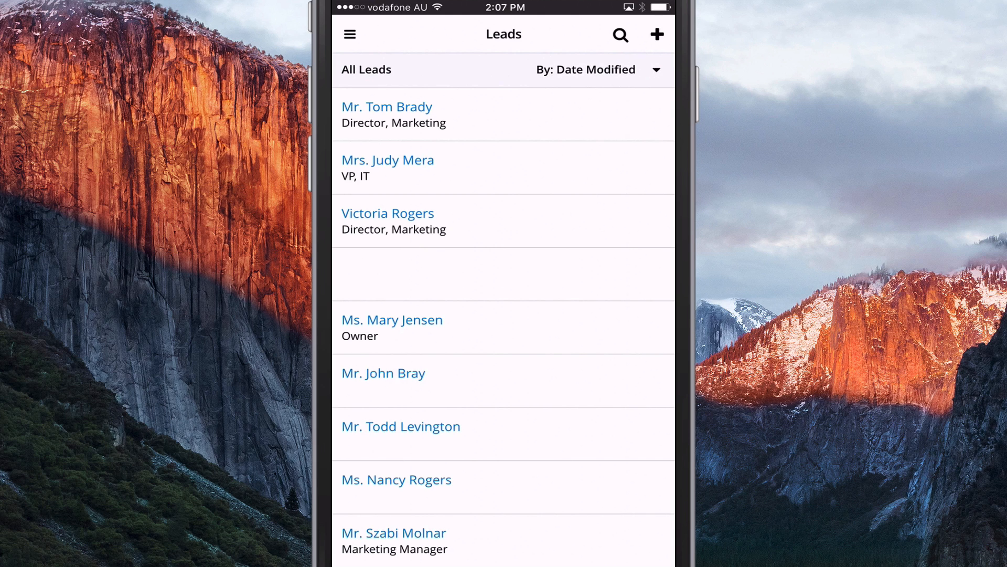
click(387, 107)
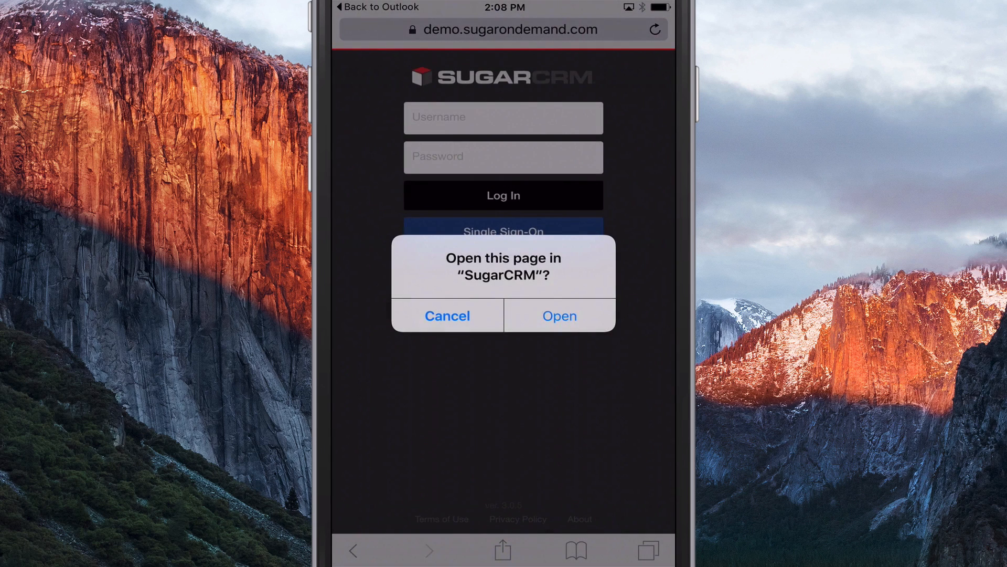
Step: Open the My New Customer Accounts report from the link, then return to the browser
click(560, 316)
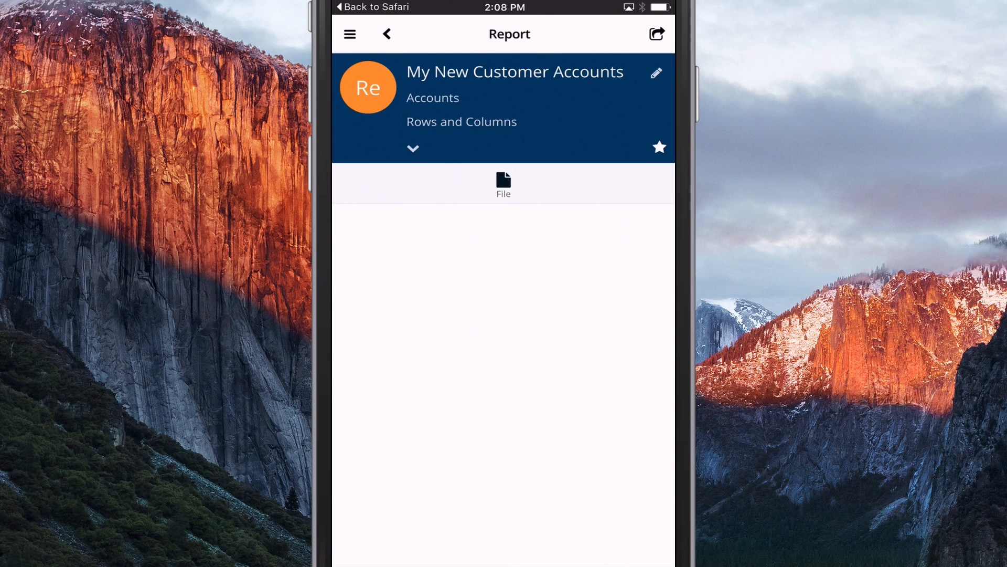
click(503, 183)
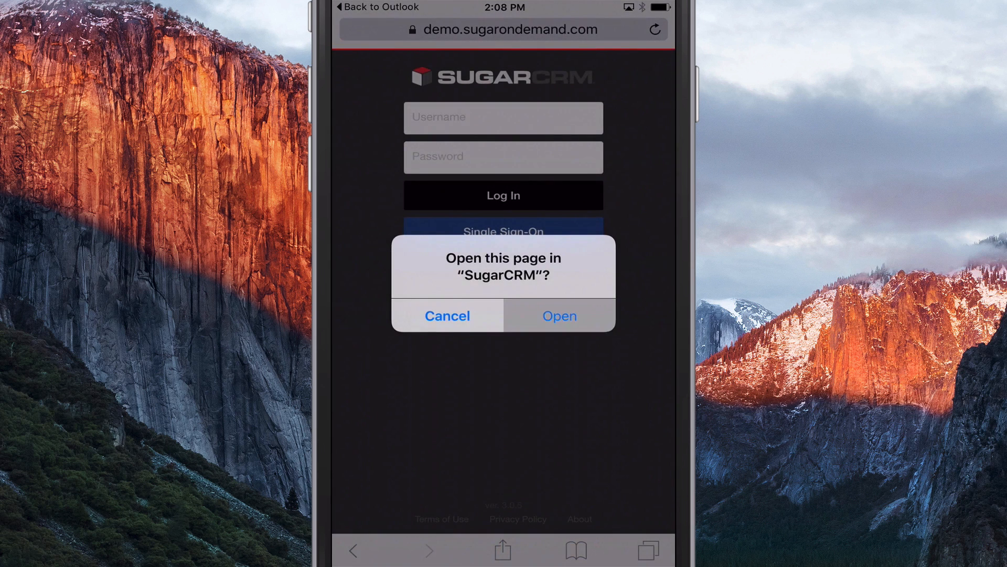
Step: Open the Davenport Investing president's contact and review the Southern Realty - 133 Units opportunity
click(560, 316)
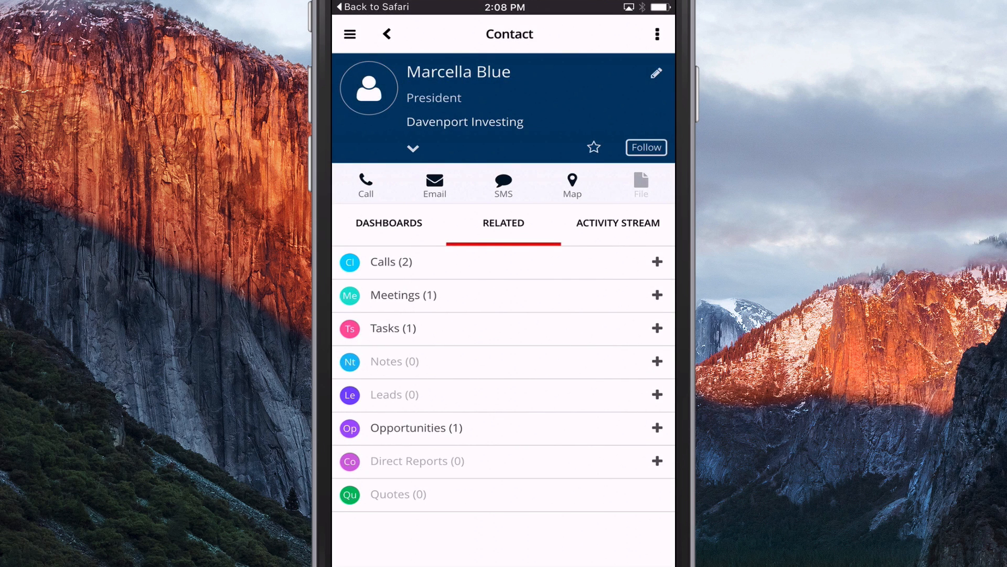
click(412, 148)
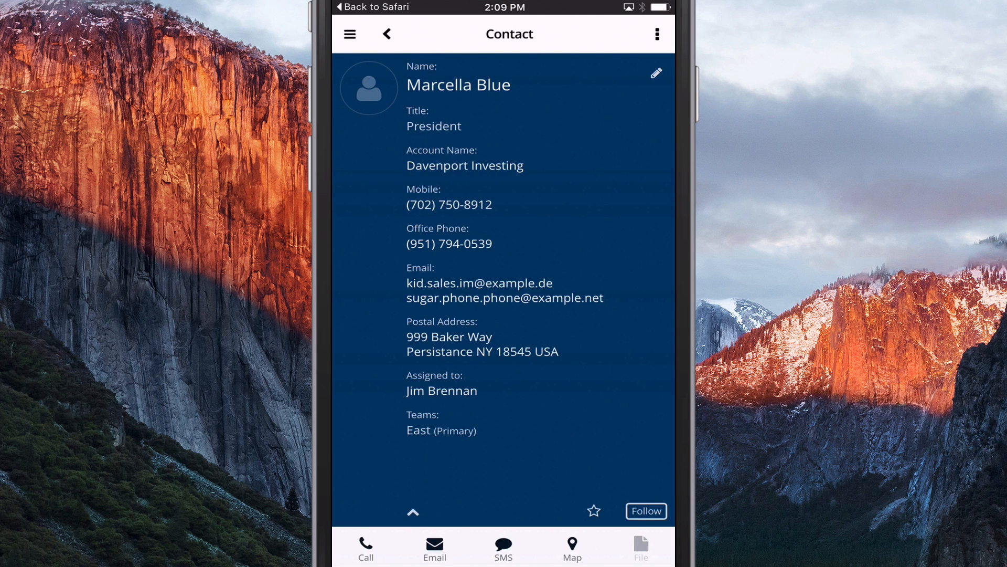
click(414, 512)
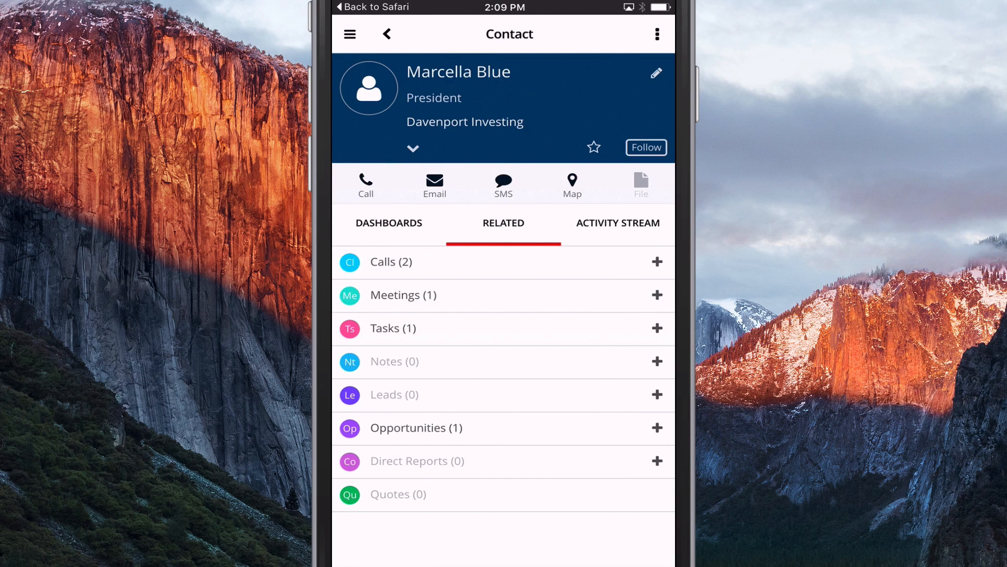
click(417, 427)
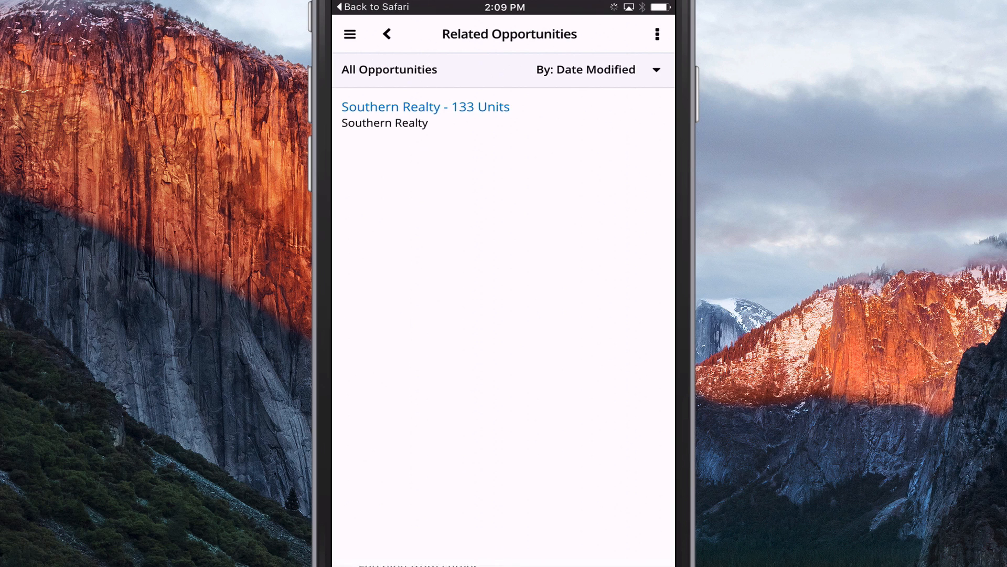
click(425, 106)
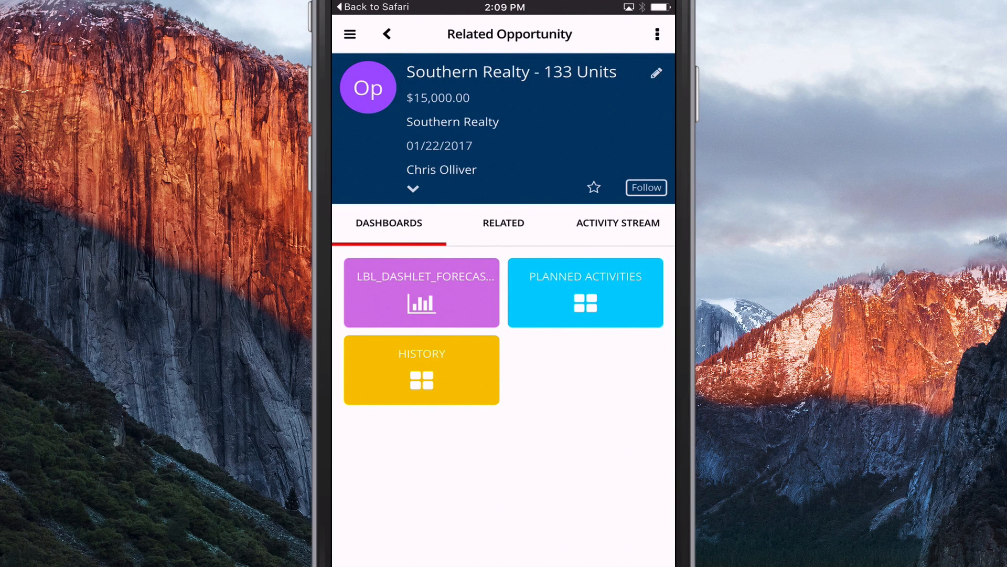
click(503, 223)
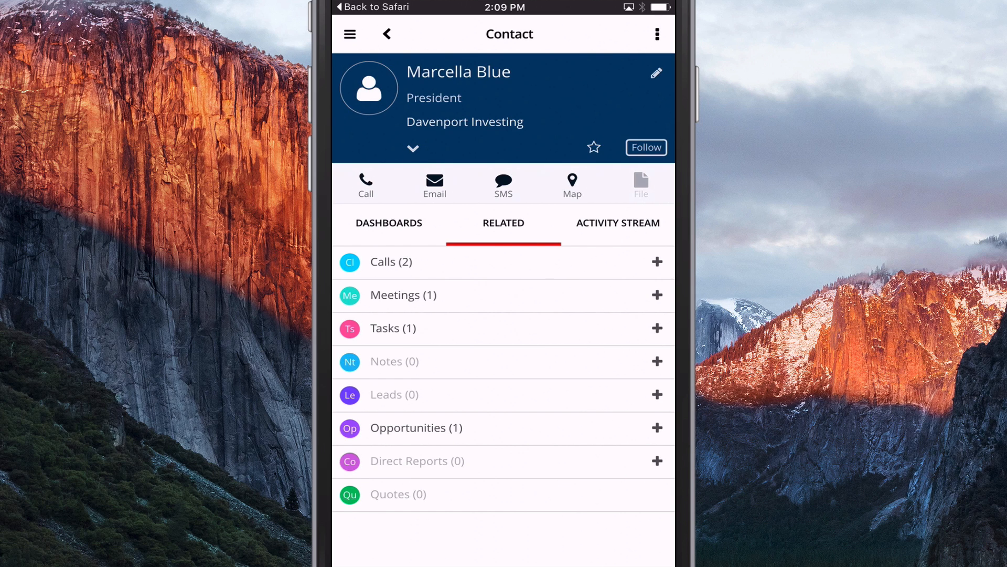
Step: Call the Davenport Investing contact's mobile number and end the call
click(366, 184)
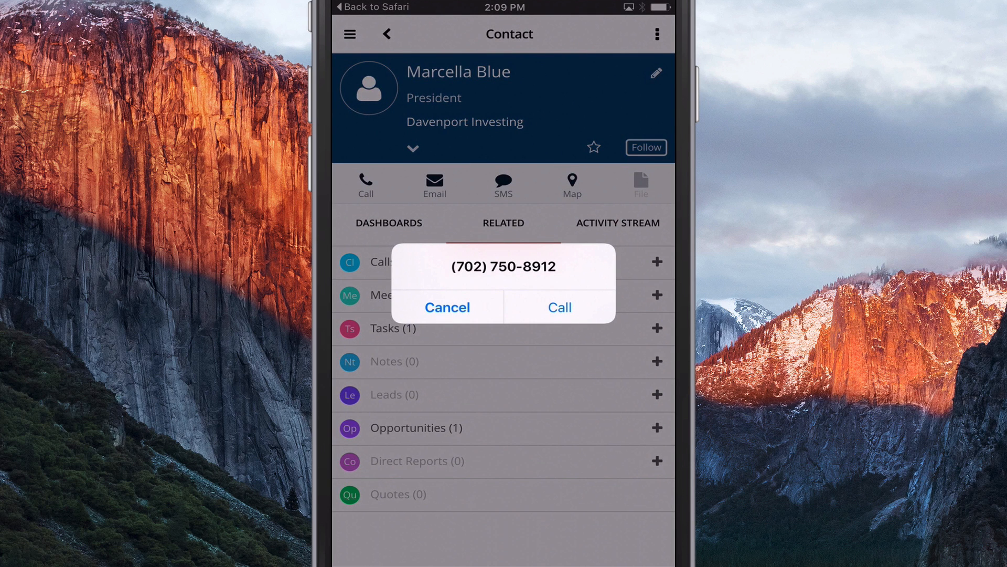
click(560, 307)
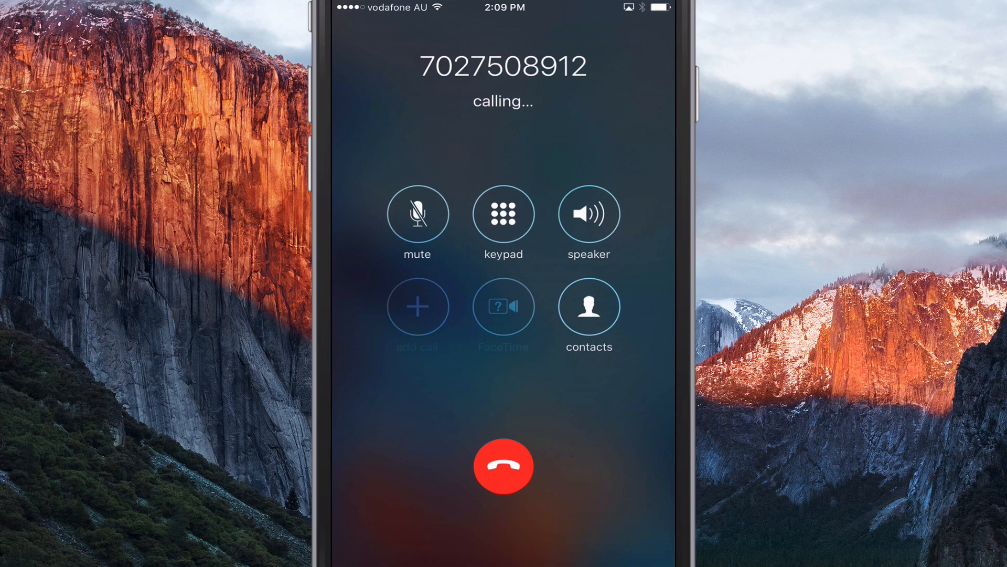
click(502, 466)
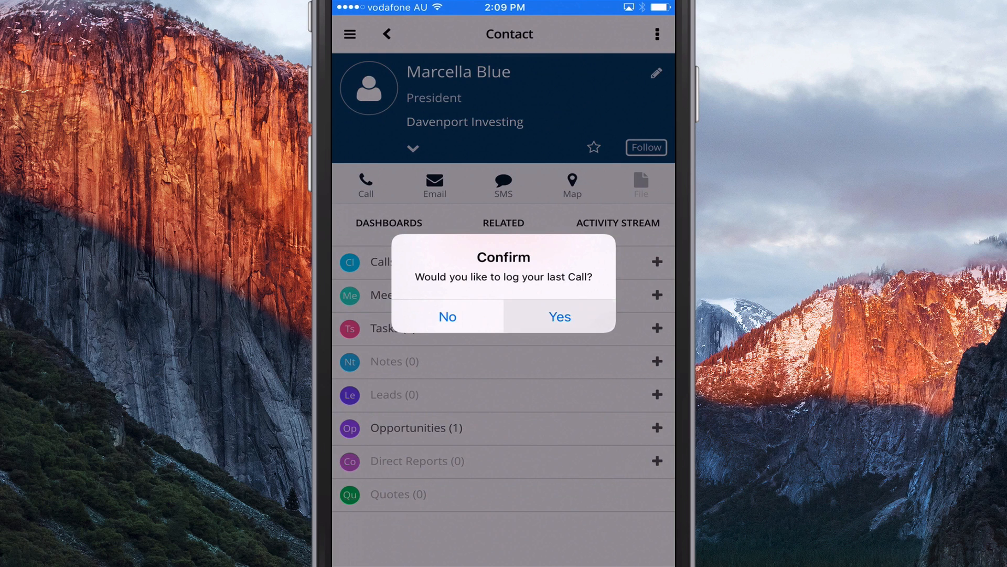
Step: Log the call with the dictated note 'Had a great call with Marcella, she asked for the invoice to be sent tomorrow'
click(560, 316)
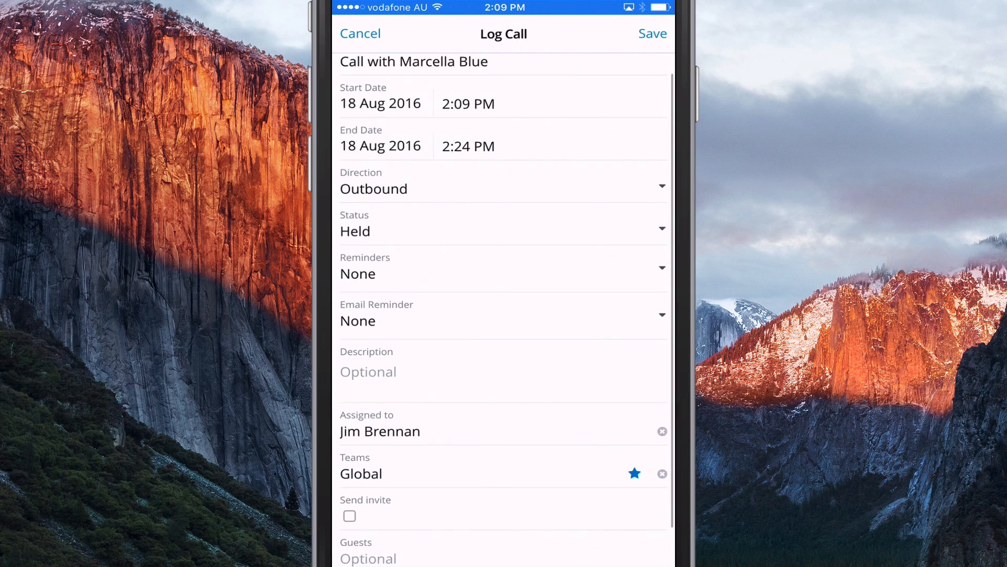
scroll(down, 3)
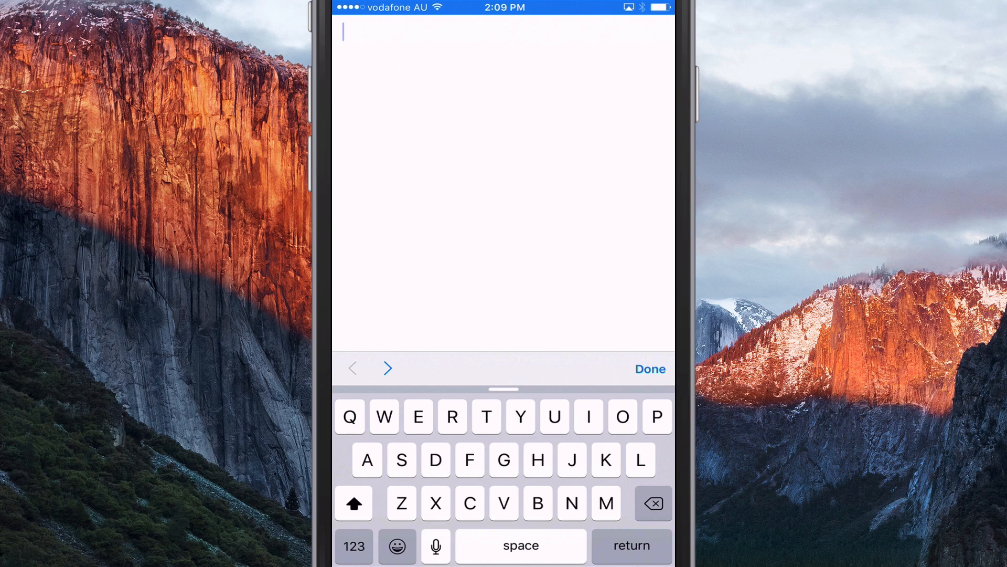
click(434, 546)
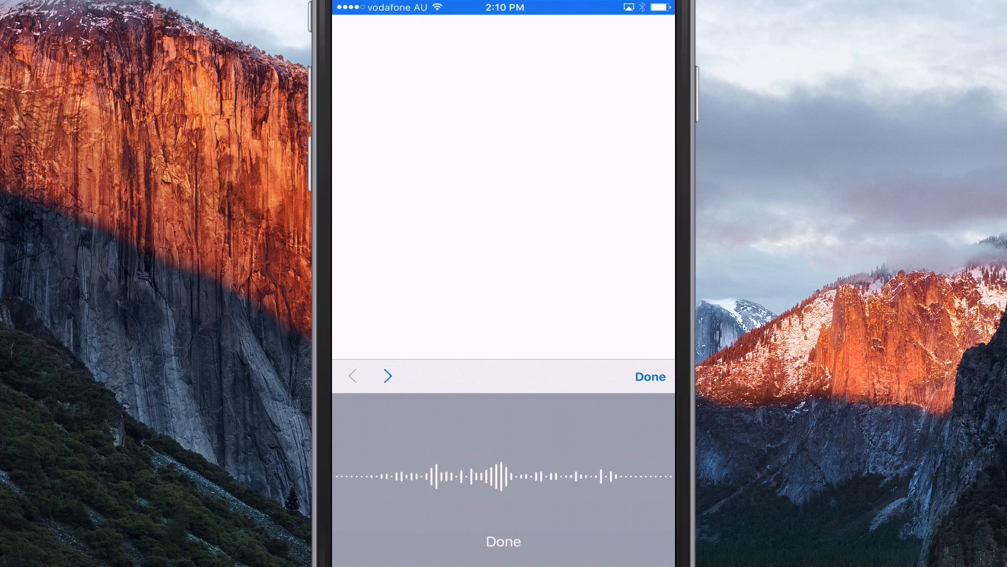
text(Have a great)
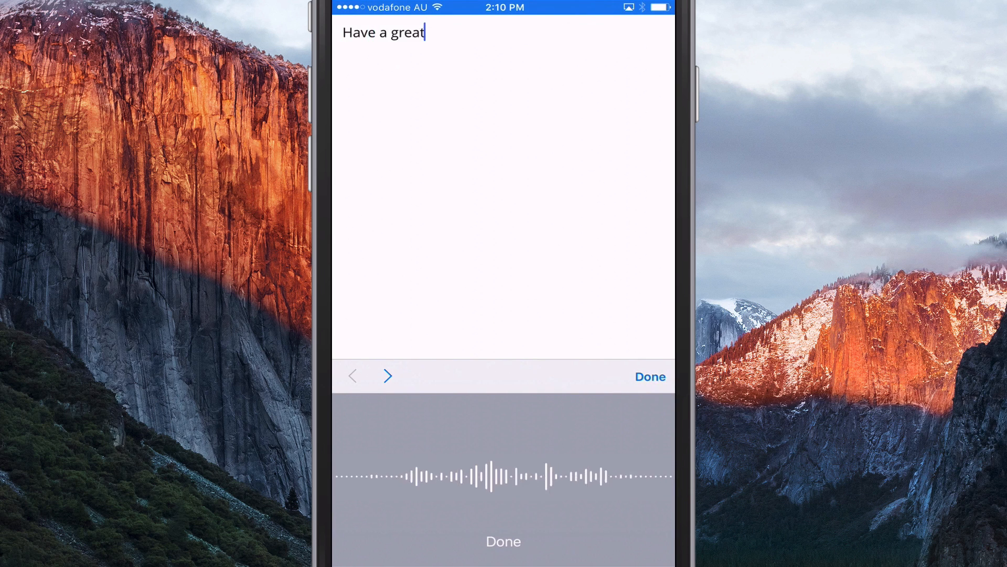
text(Had a great call with Marcella)
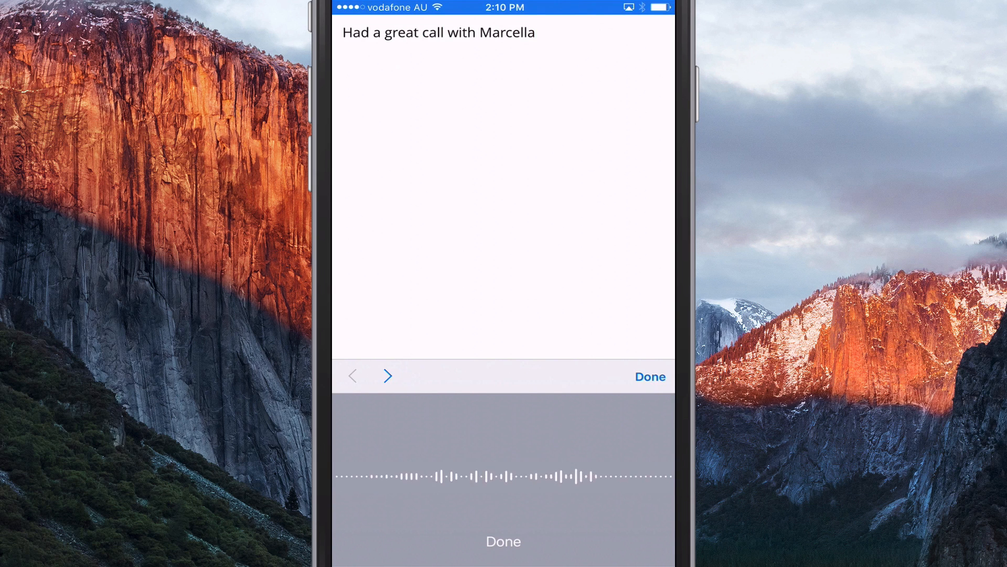
text(she asked for the invoice to be sent tomorrow)
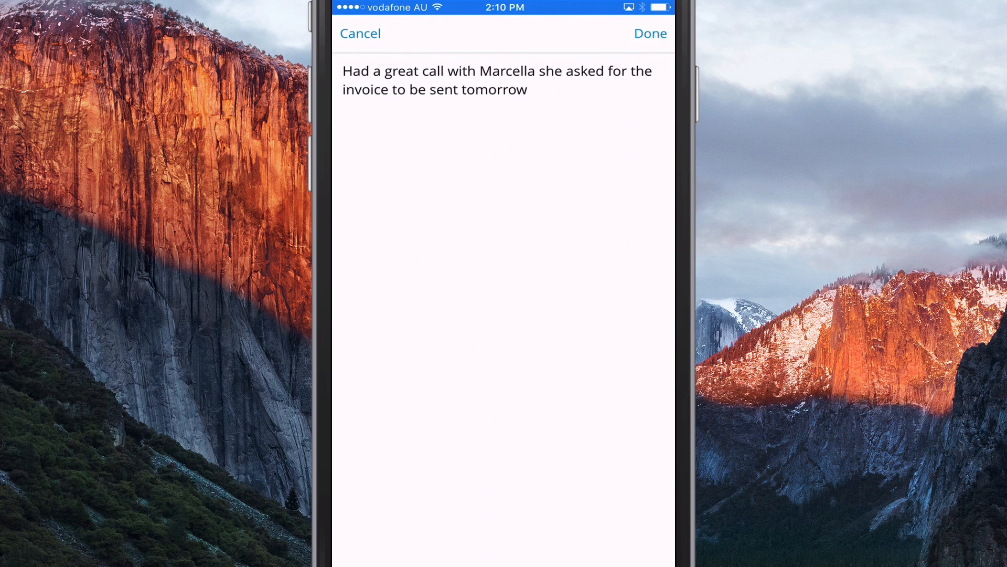
click(650, 33)
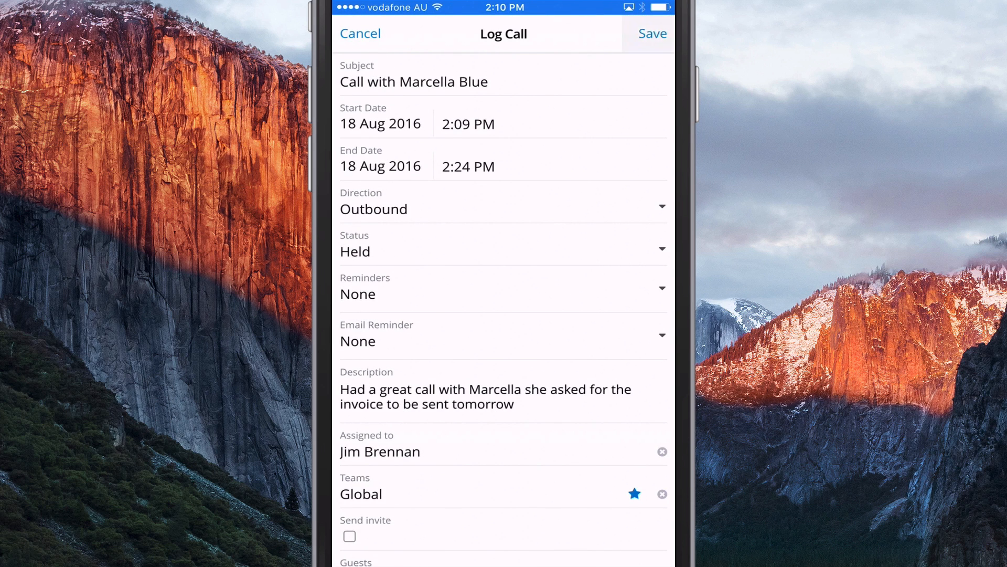
click(653, 34)
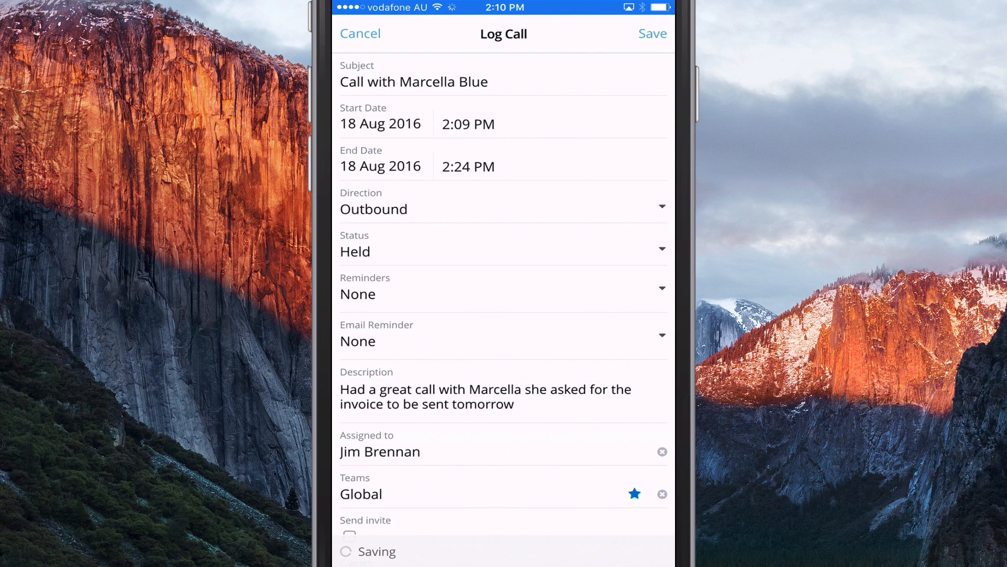
click(652, 33)
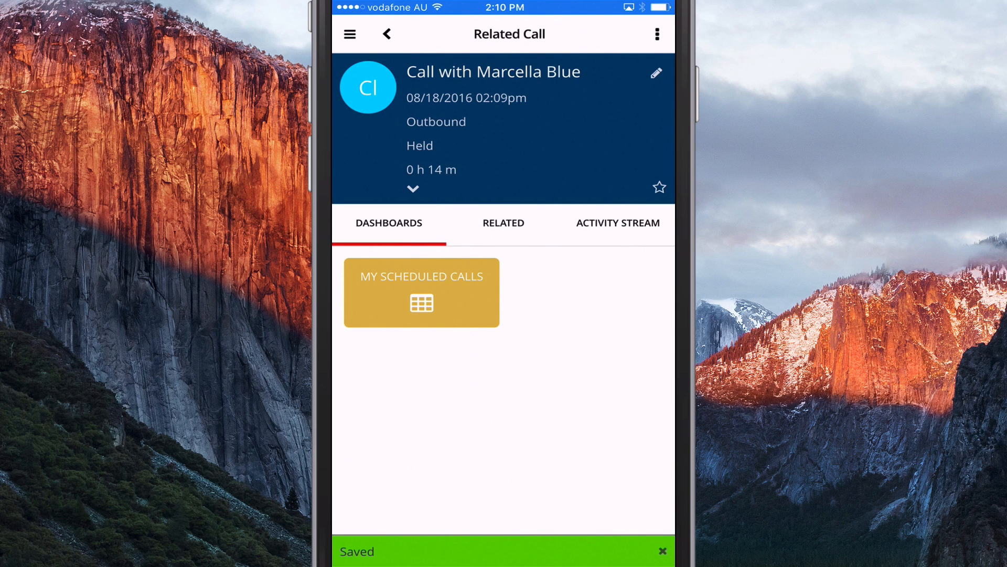
Step: Review the saved Davenport Investing call's full details, then go to Contacts
click(352, 33)
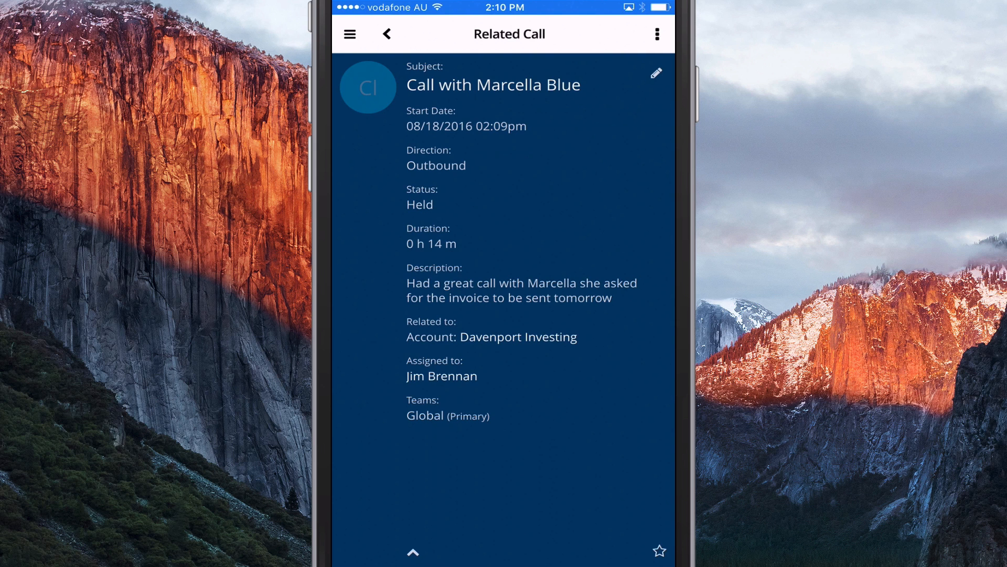
click(386, 34)
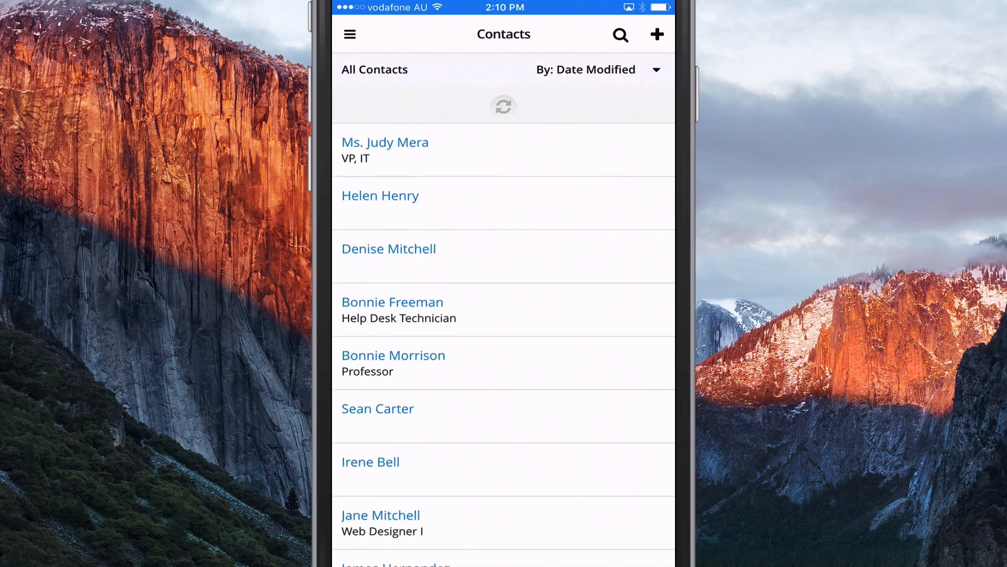
click(620, 34)
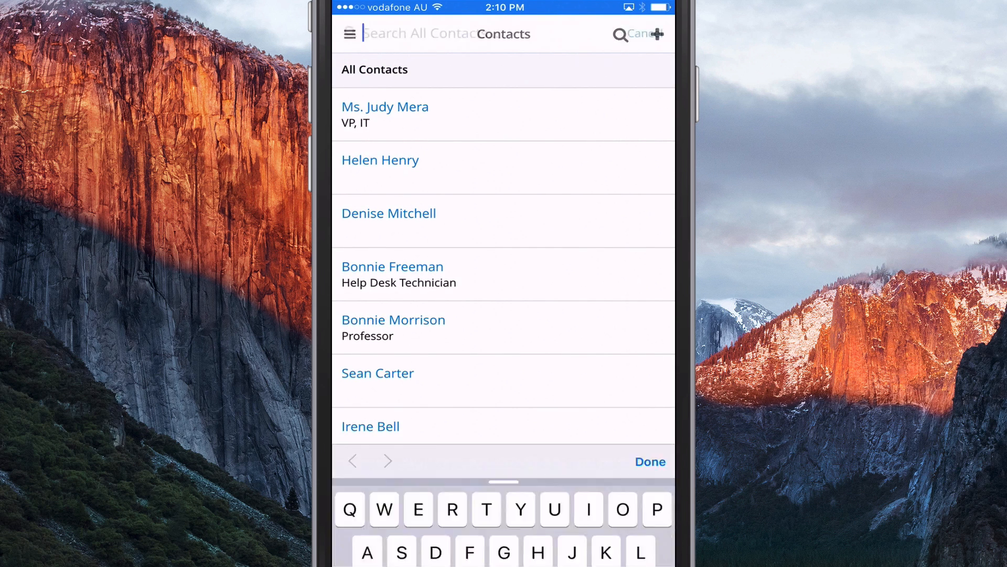
text(Mar)
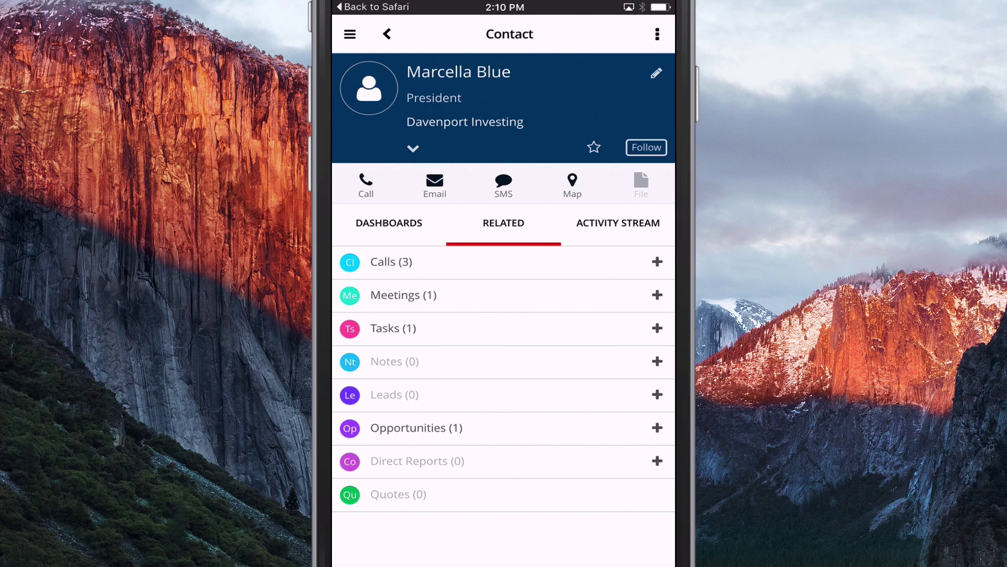
click(434, 183)
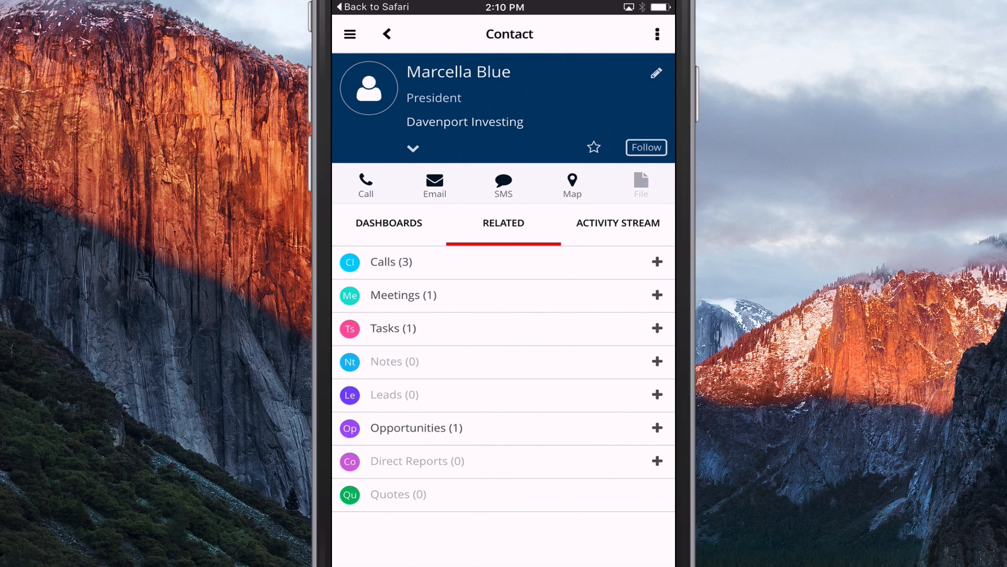
click(572, 184)
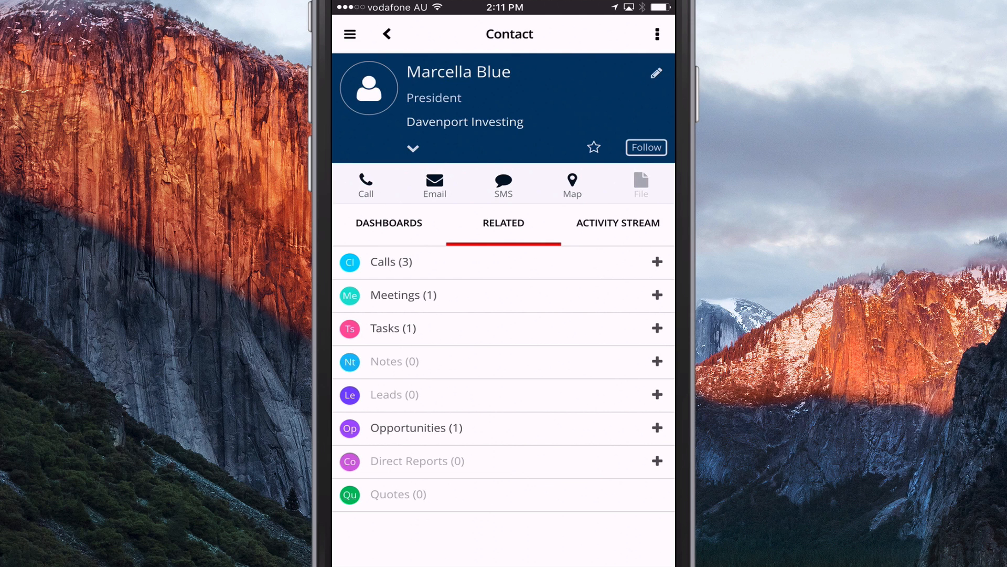
click(355, 34)
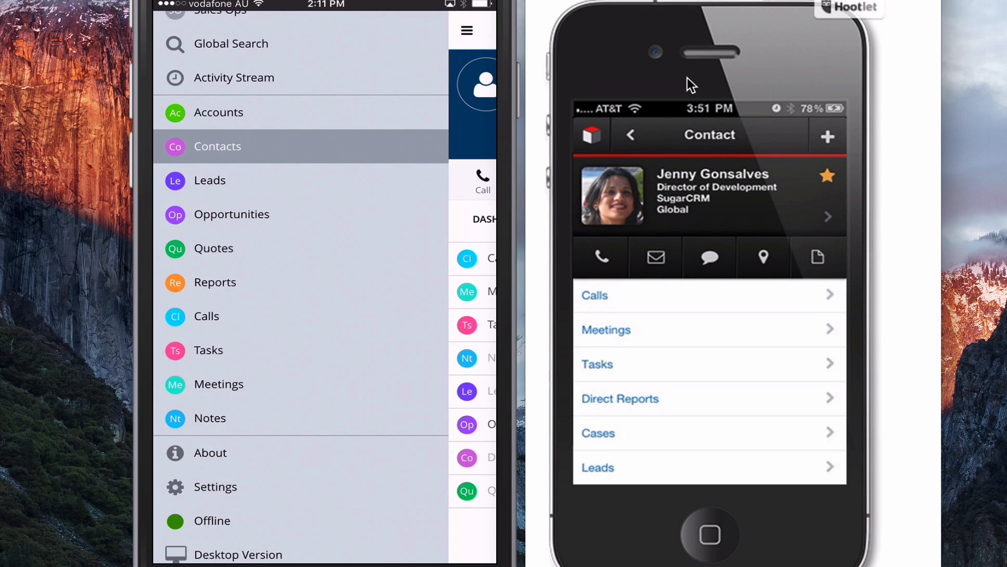
mouse_move(627, 117)
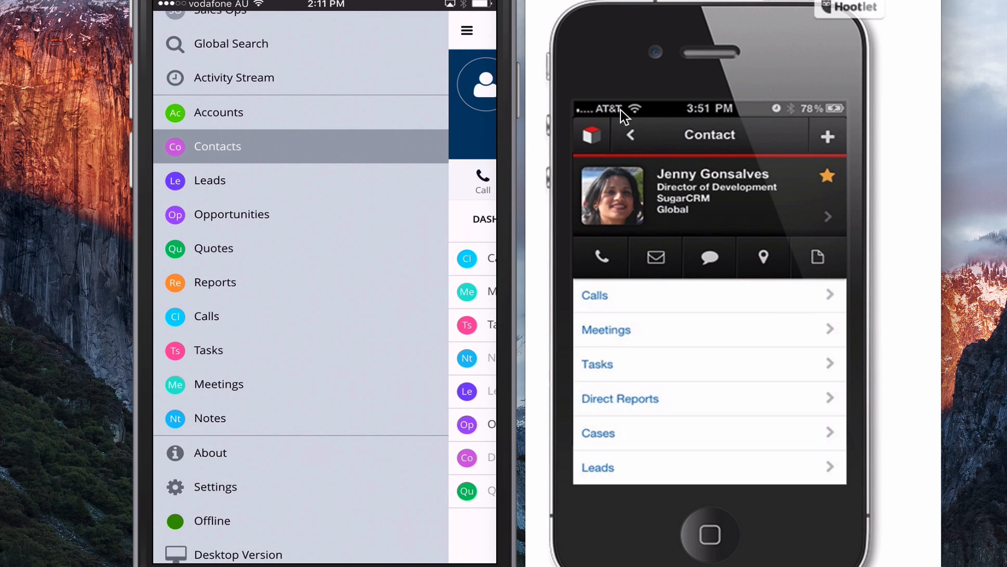
mouse_move(687, 202)
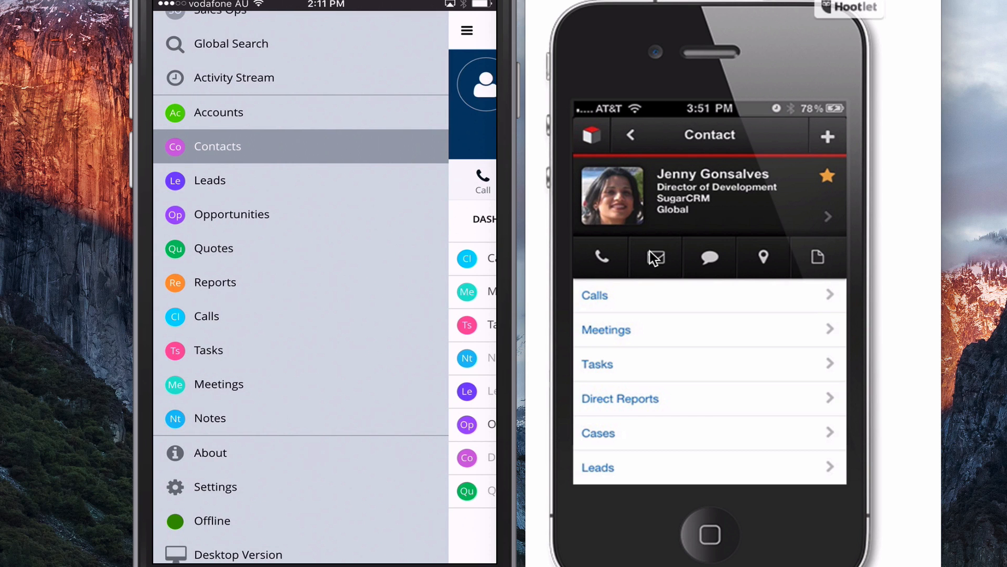
click(231, 44)
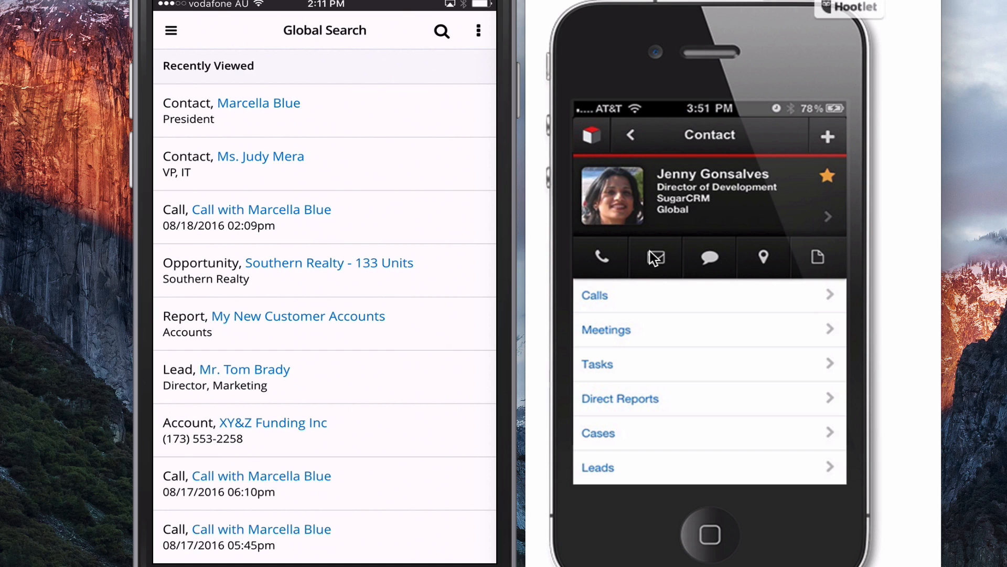
click(260, 156)
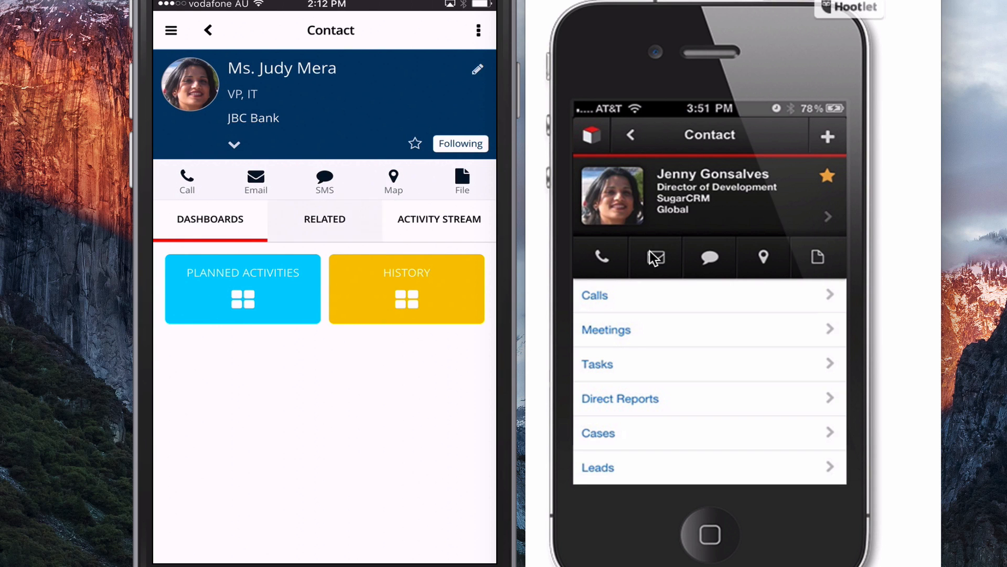
click(325, 219)
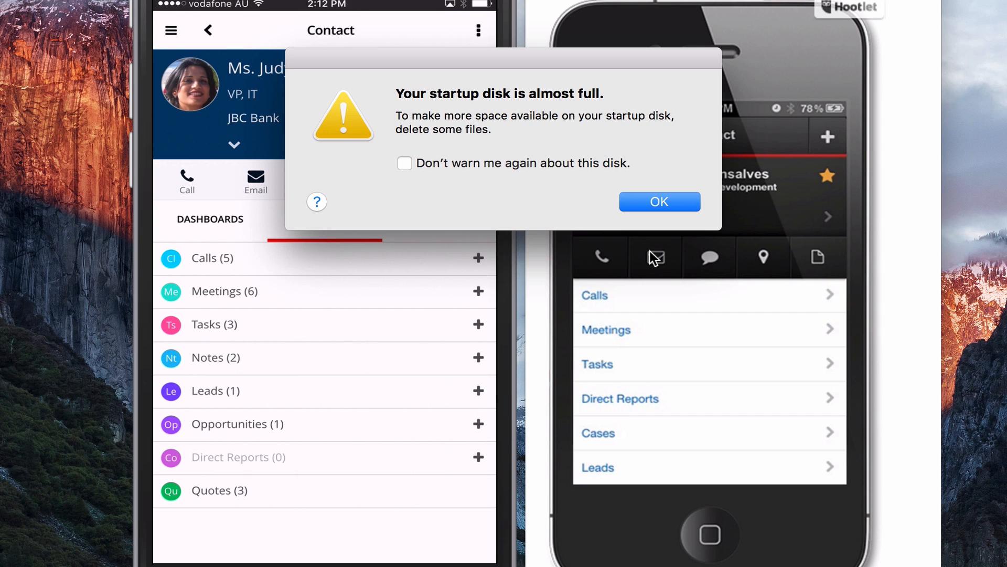
click(659, 202)
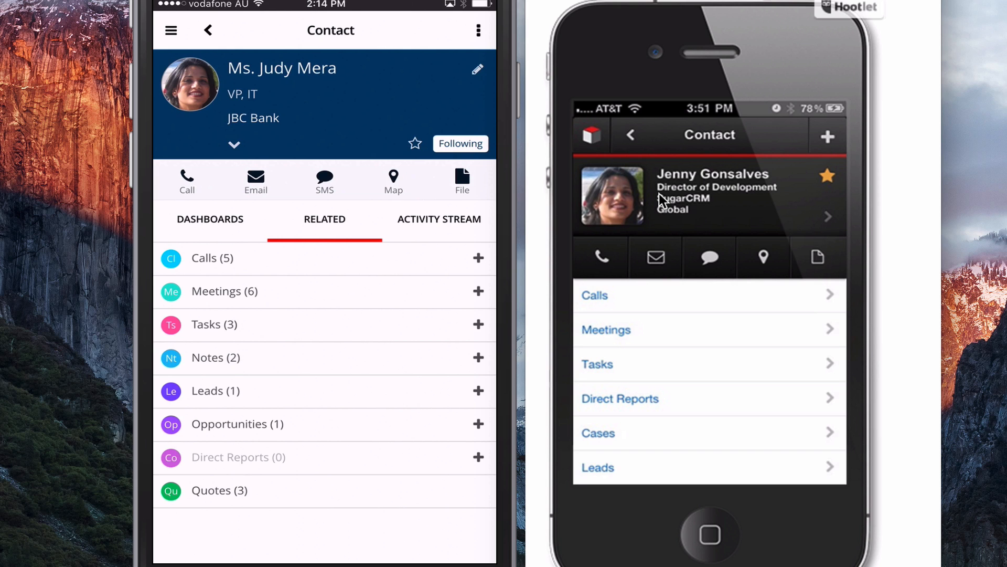
click(478, 258)
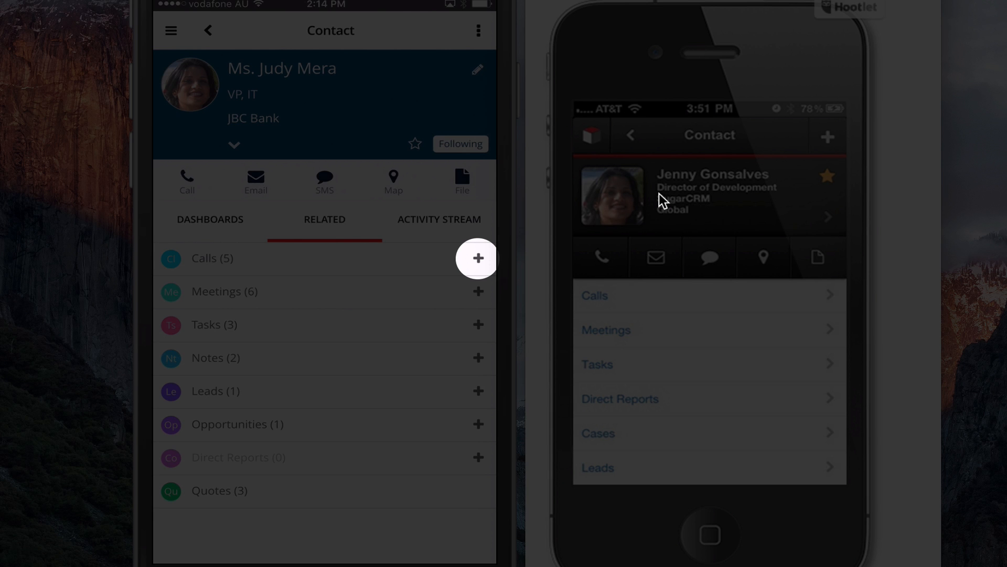
click(478, 258)
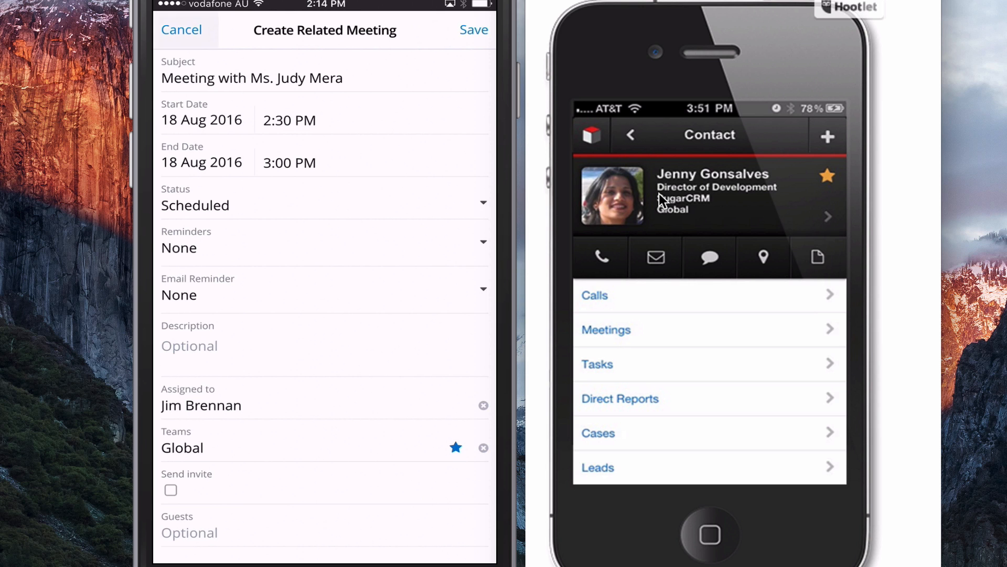
click(181, 29)
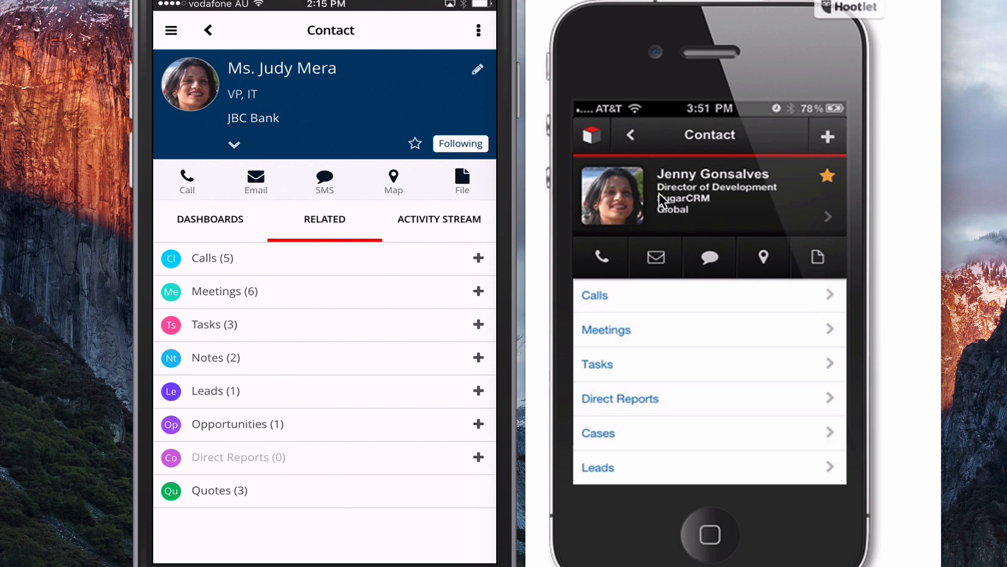
scroll(down, 3)
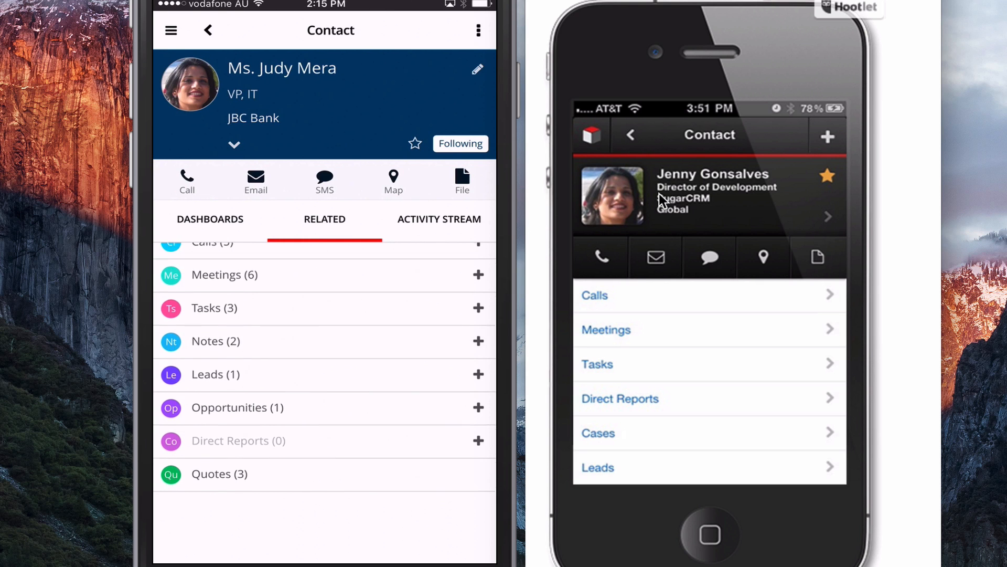